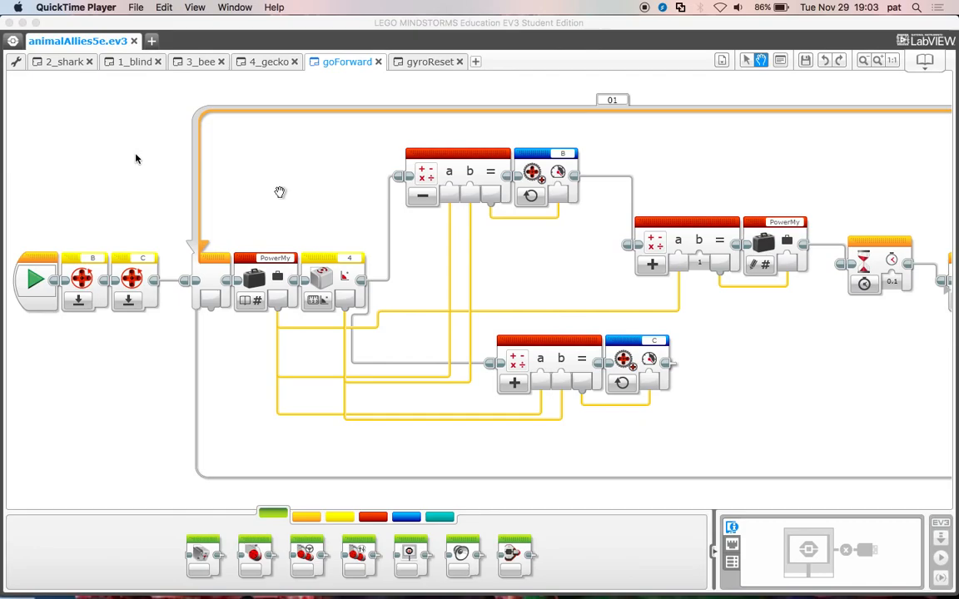
mouse_move(745, 147)
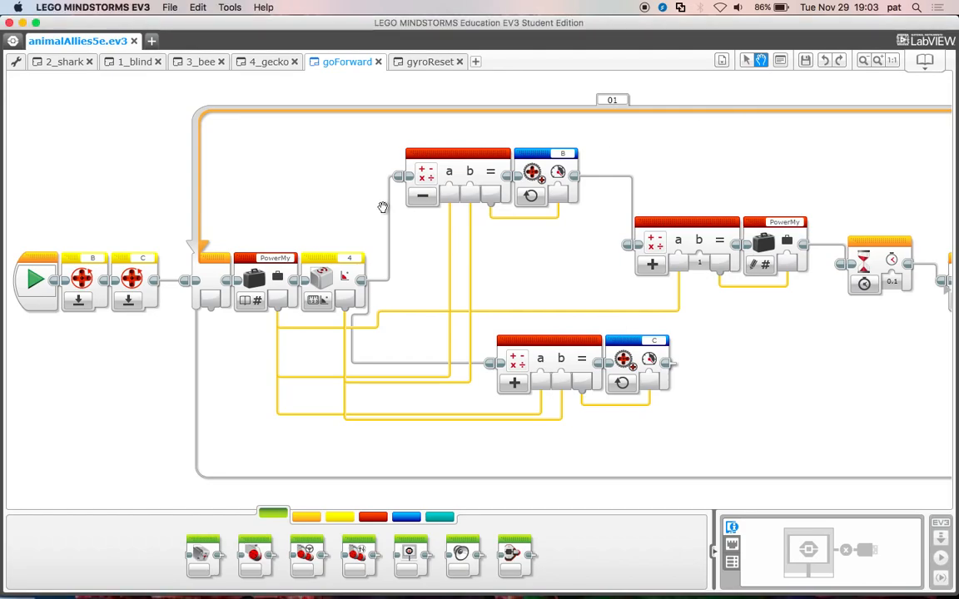
mouse_move(106, 328)
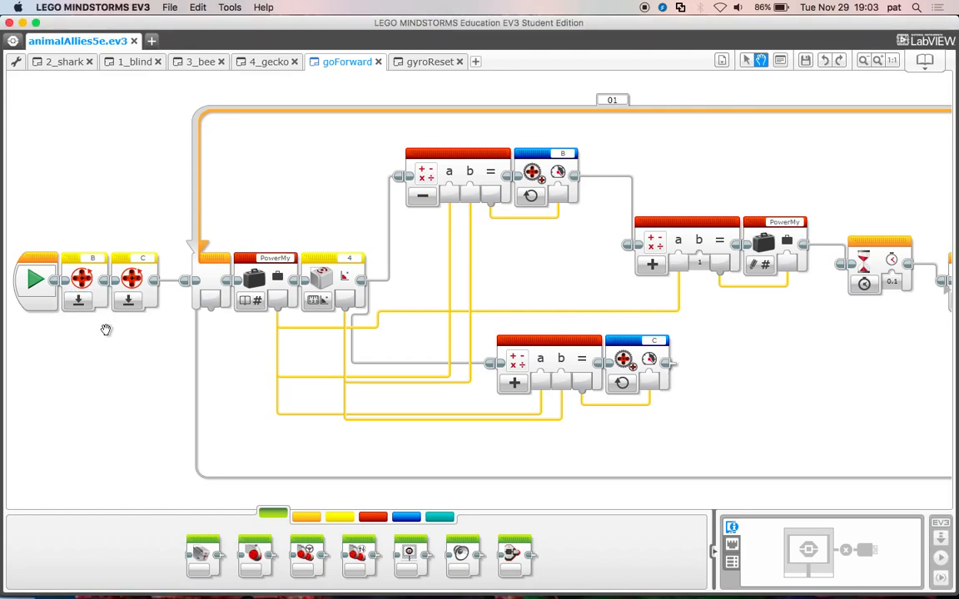
mouse_move(123, 293)
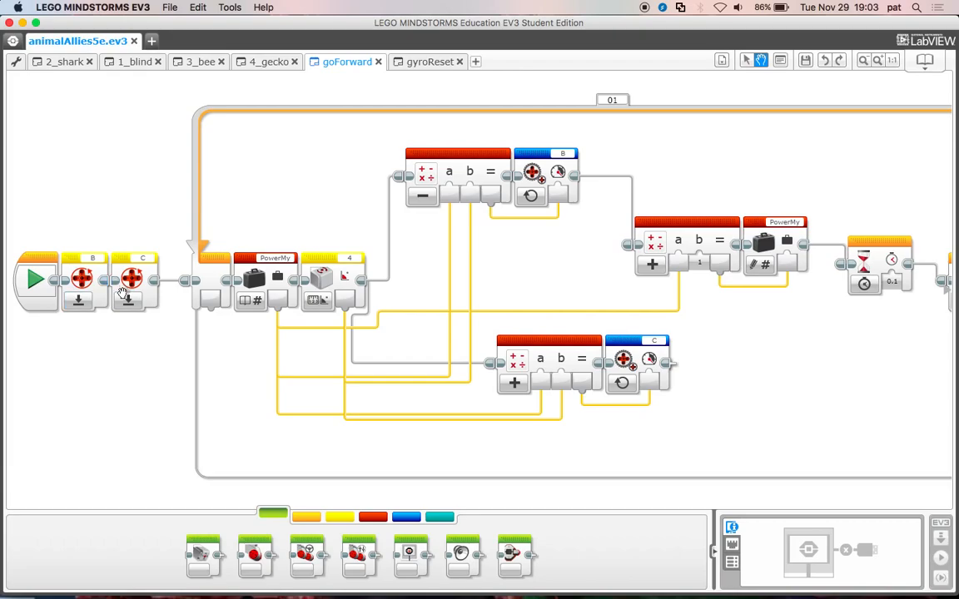
mouse_move(81, 317)
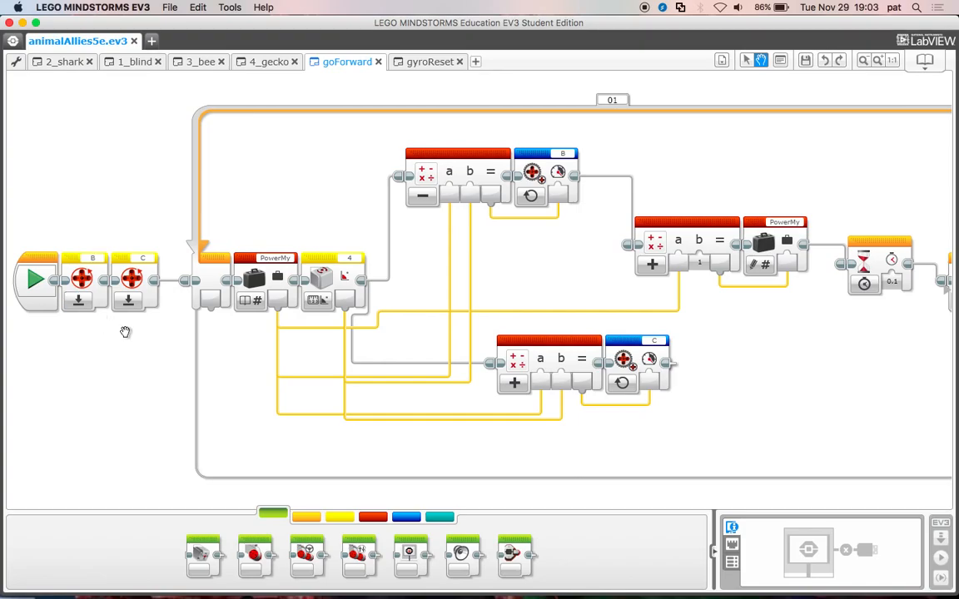
mouse_move(143, 280)
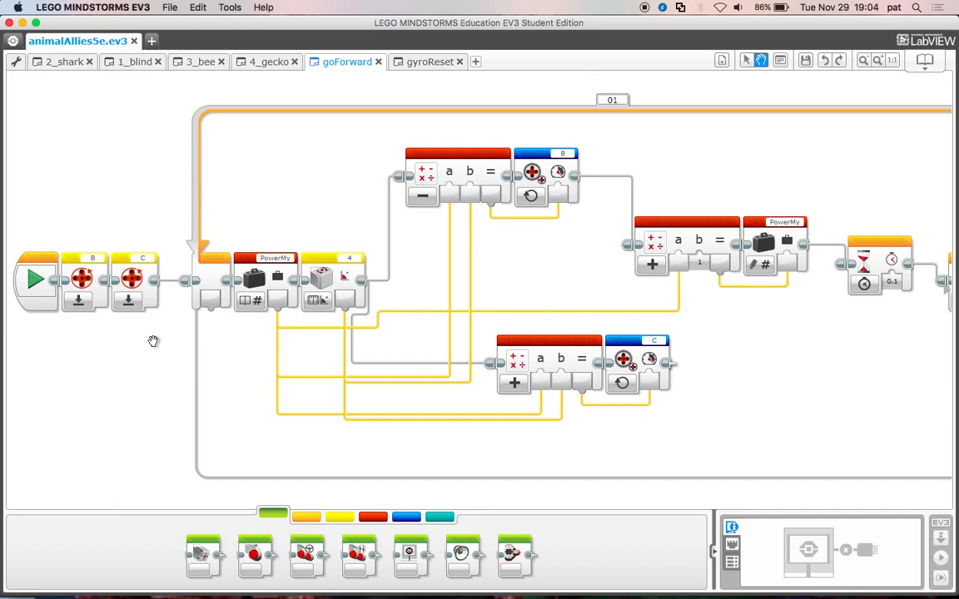
mouse_move(275, 262)
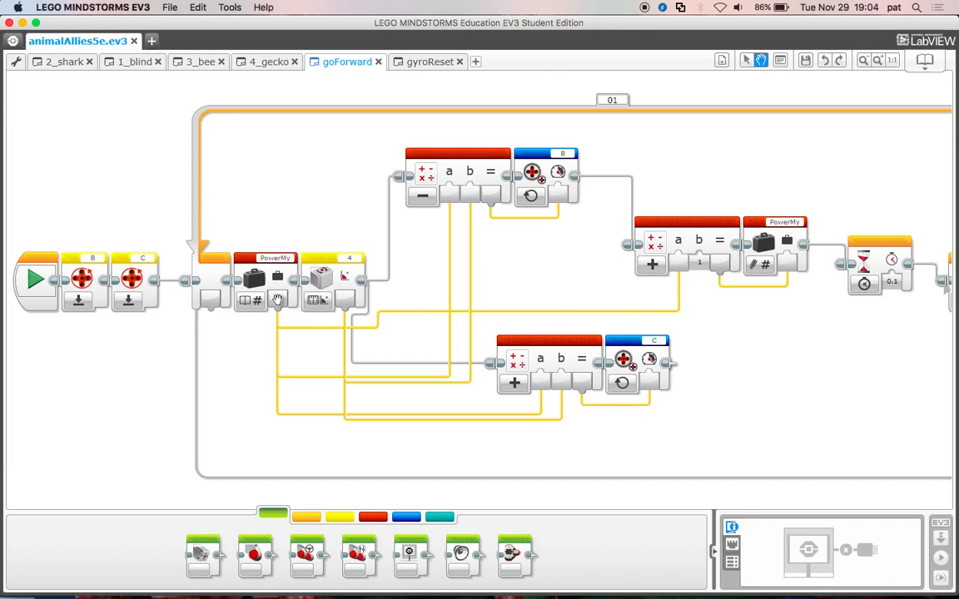
mouse_move(239, 240)
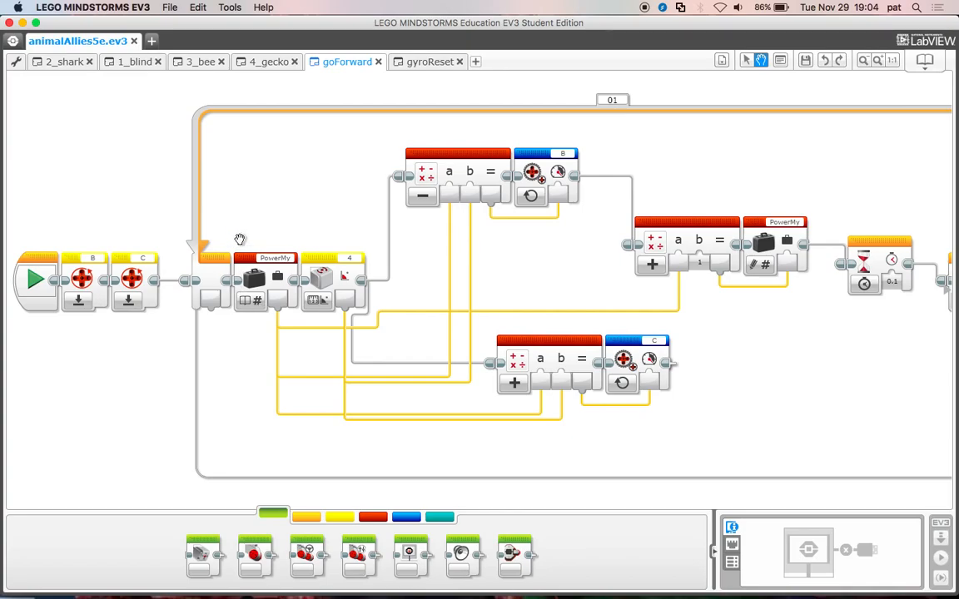
mouse_move(110, 156)
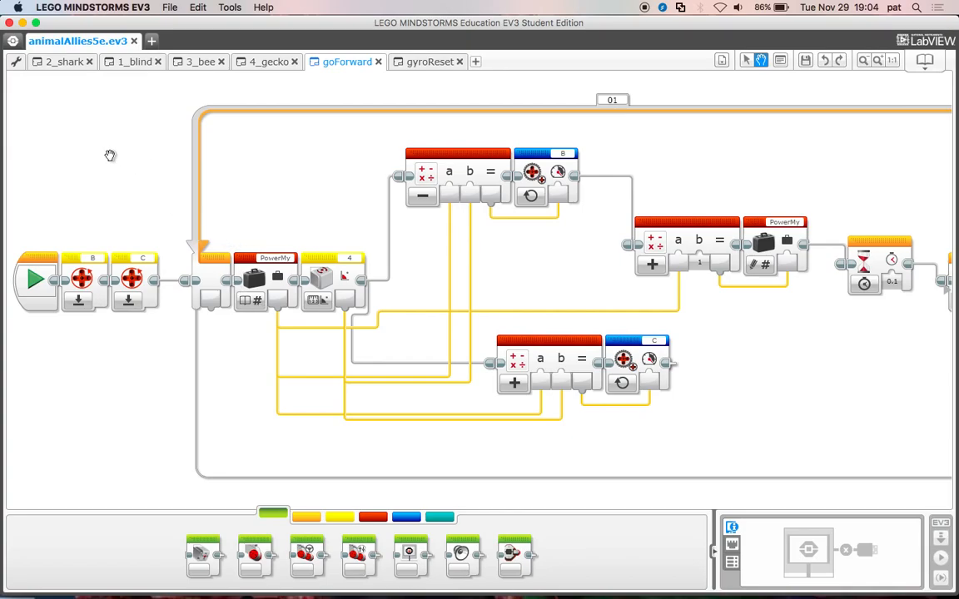
mouse_move(136, 180)
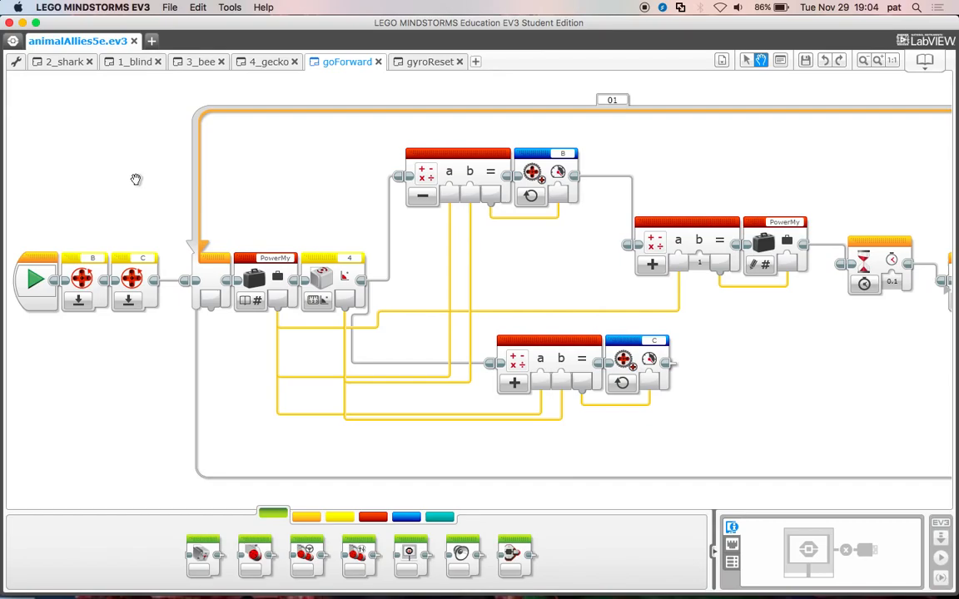
mouse_move(120, 174)
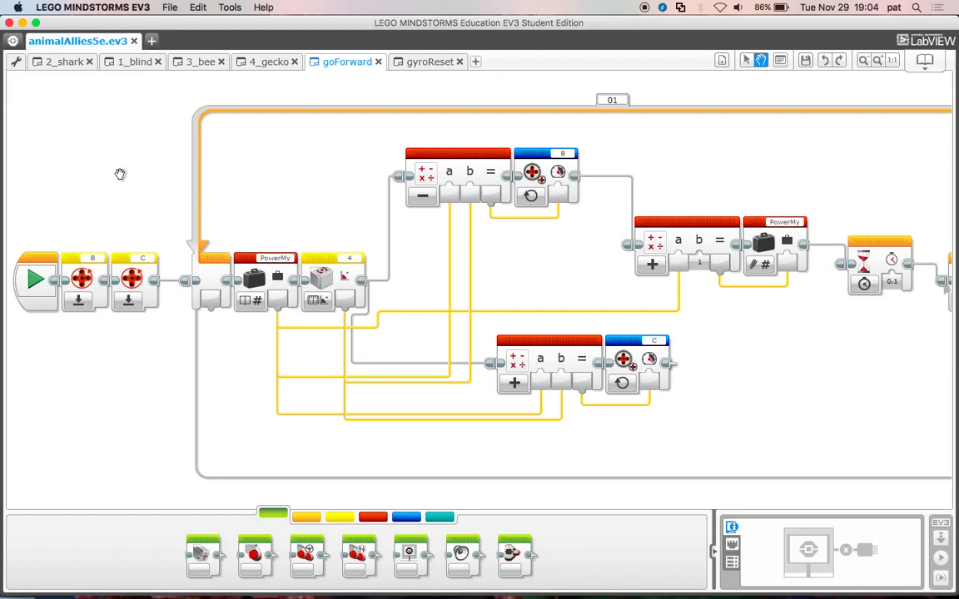
mouse_move(118, 161)
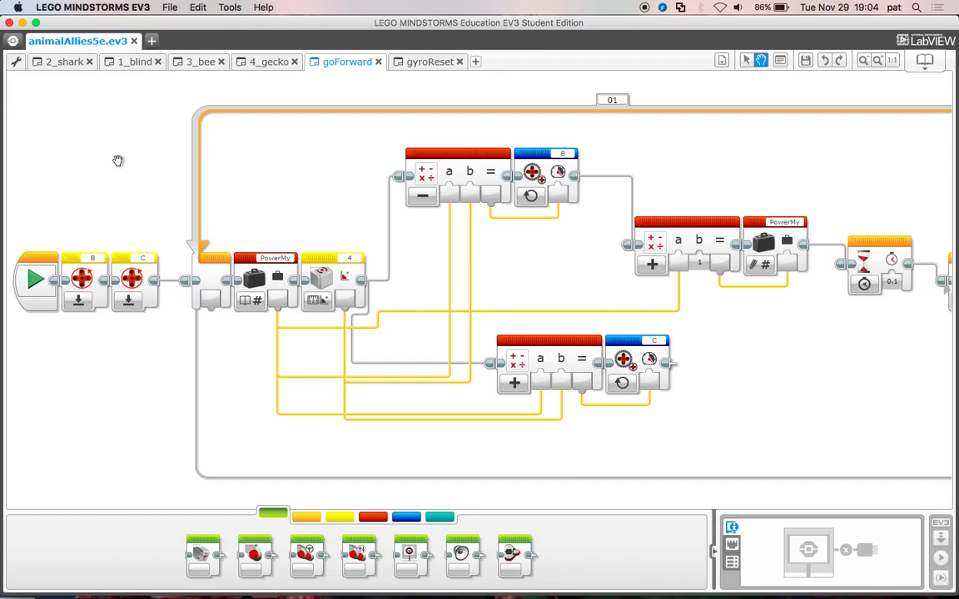
mouse_move(137, 163)
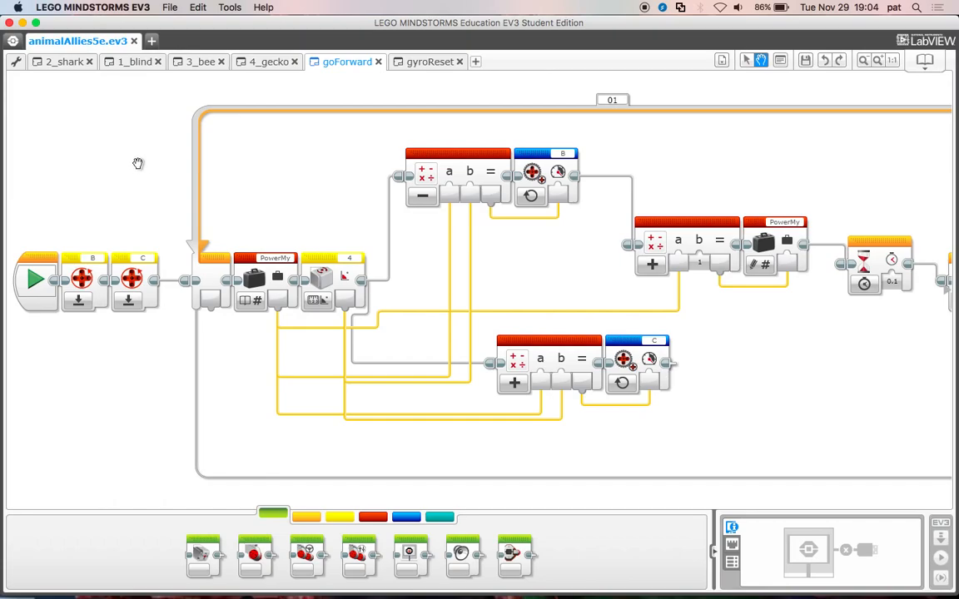
mouse_move(51, 271)
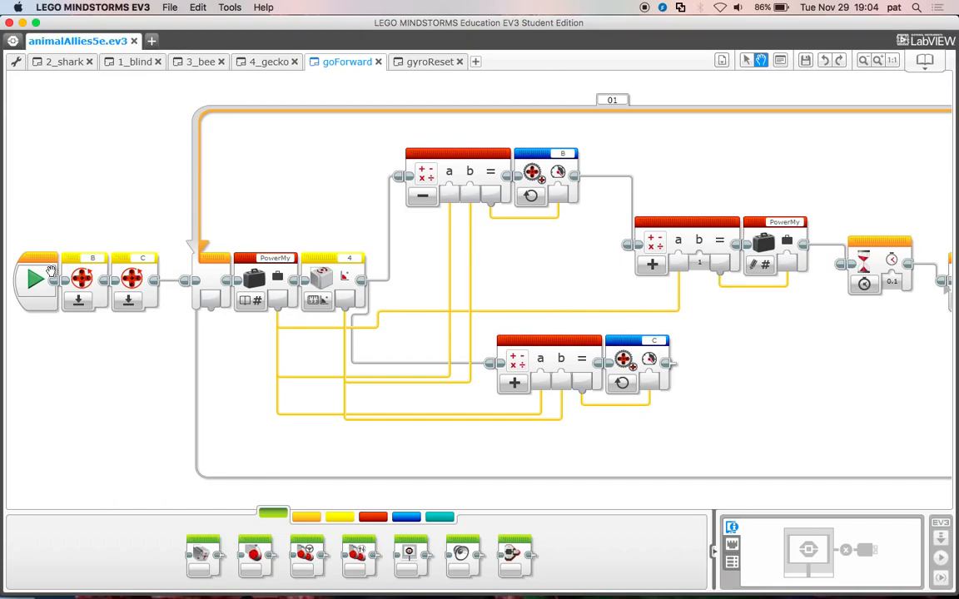
mouse_move(299, 154)
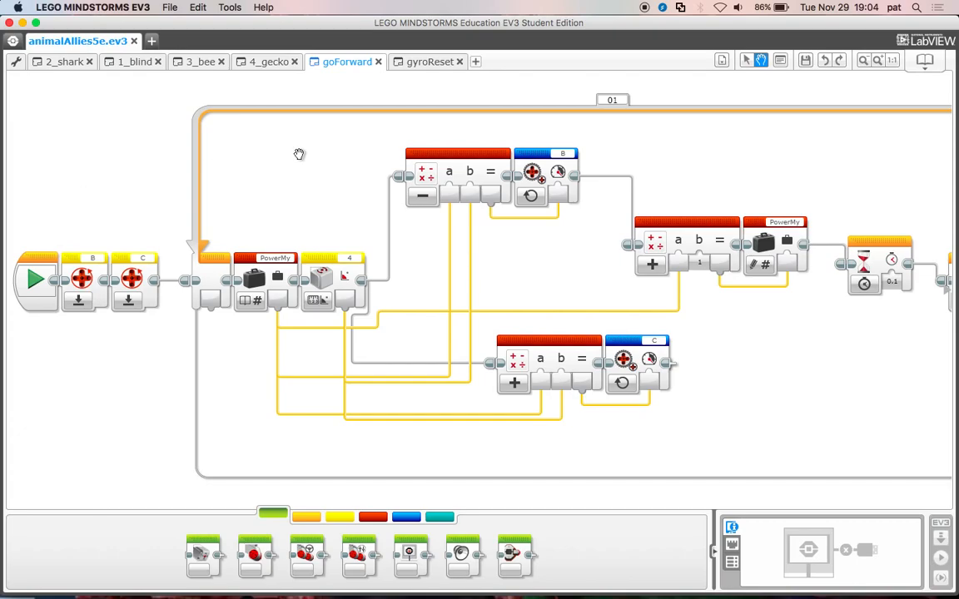
mouse_move(302, 157)
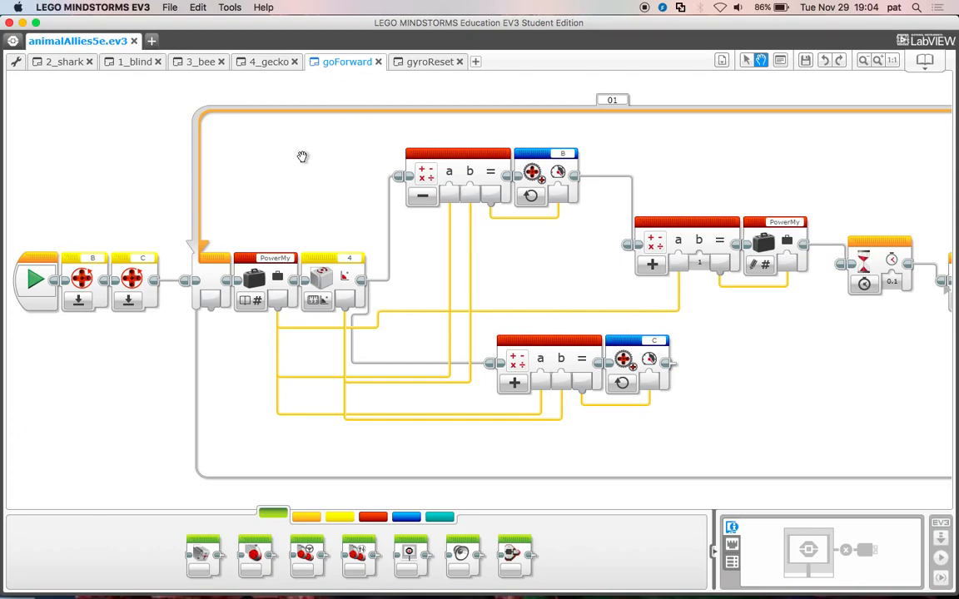
mouse_move(88, 266)
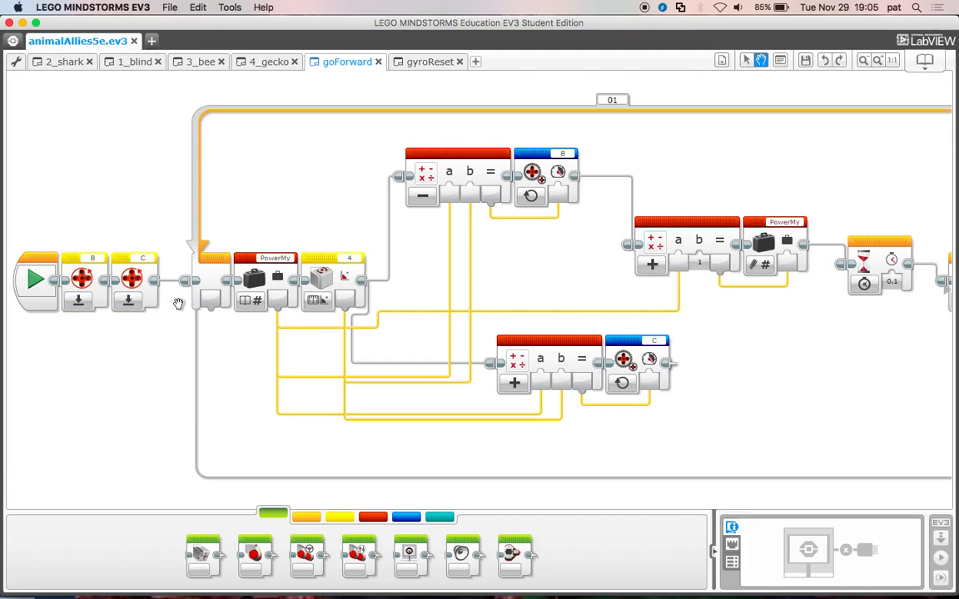
mouse_move(182, 296)
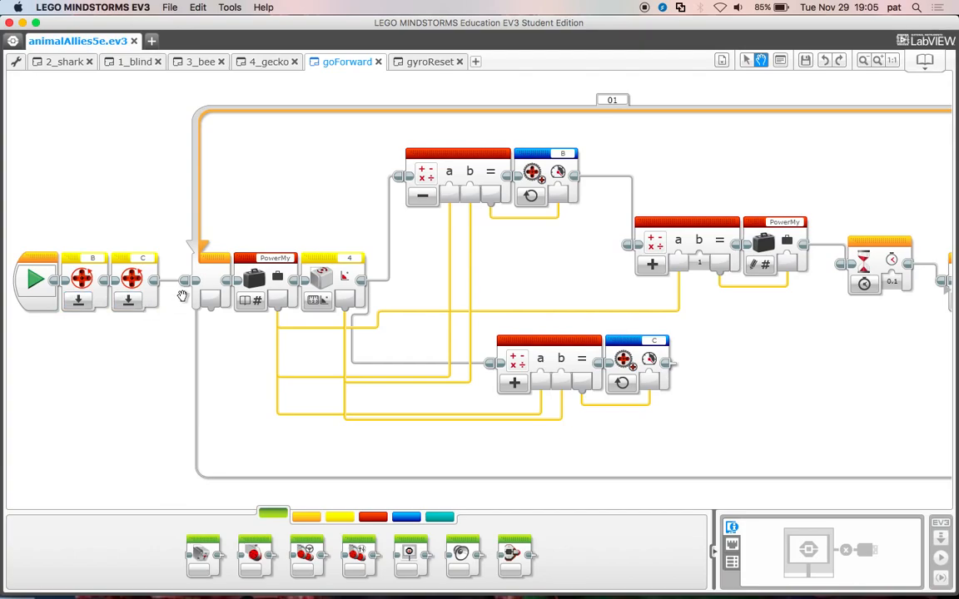
mouse_move(204, 298)
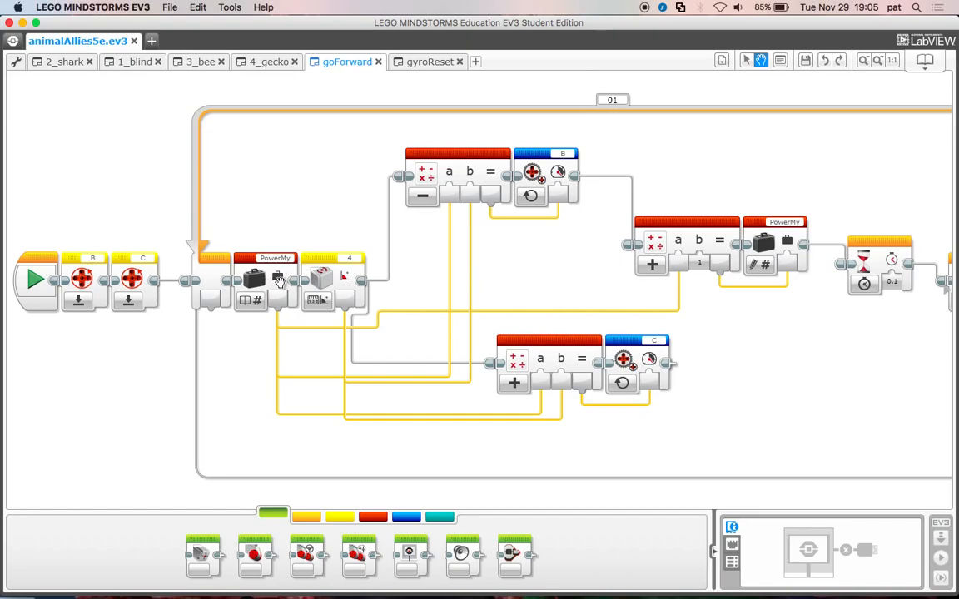
mouse_move(284, 339)
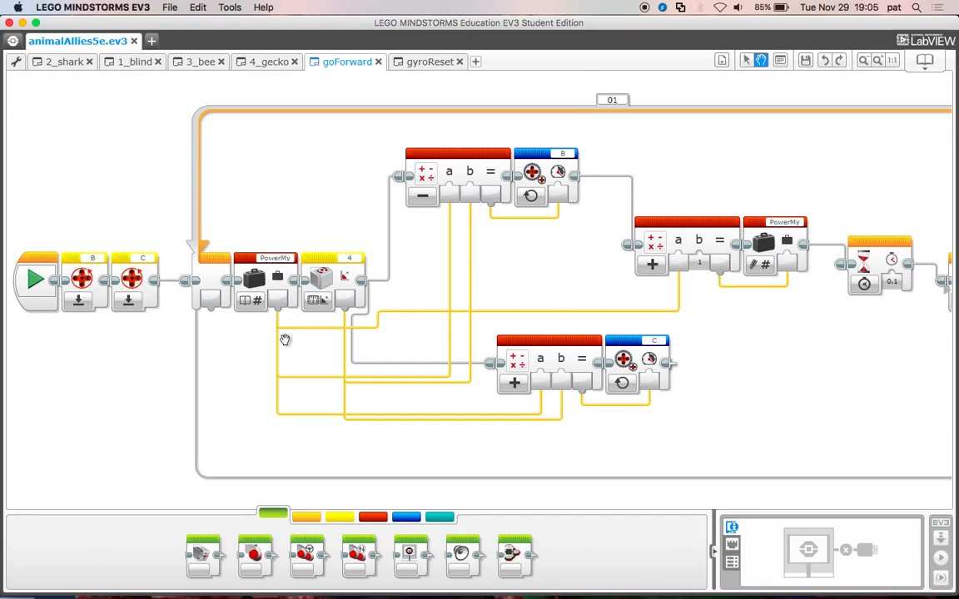
mouse_move(412, 384)
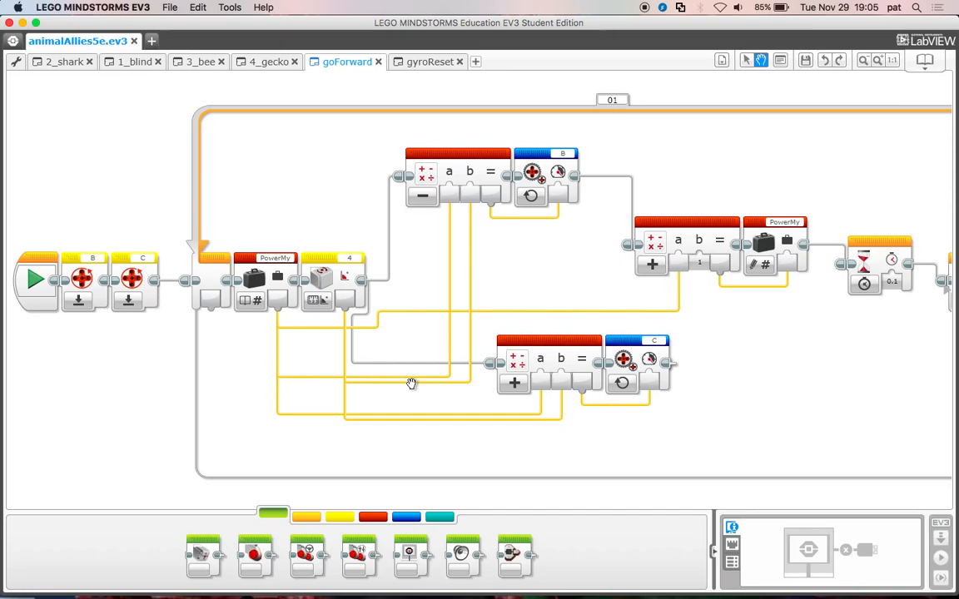
mouse_move(269, 342)
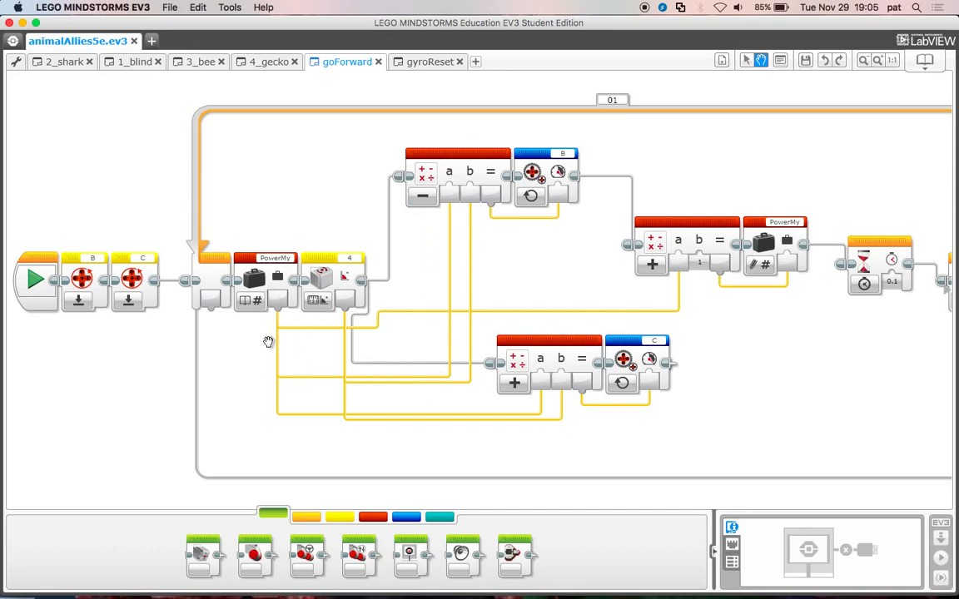
mouse_move(502, 302)
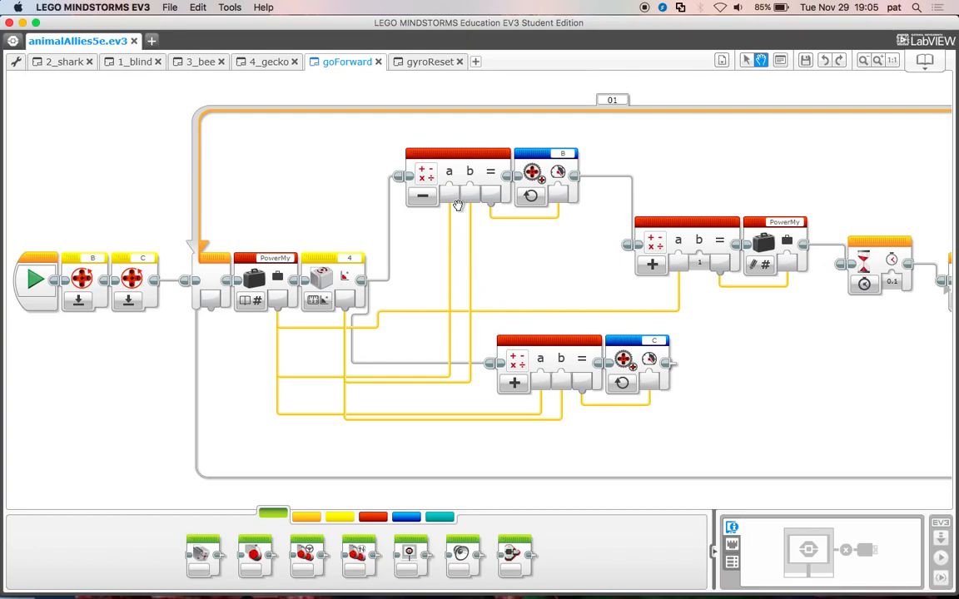
mouse_move(446, 208)
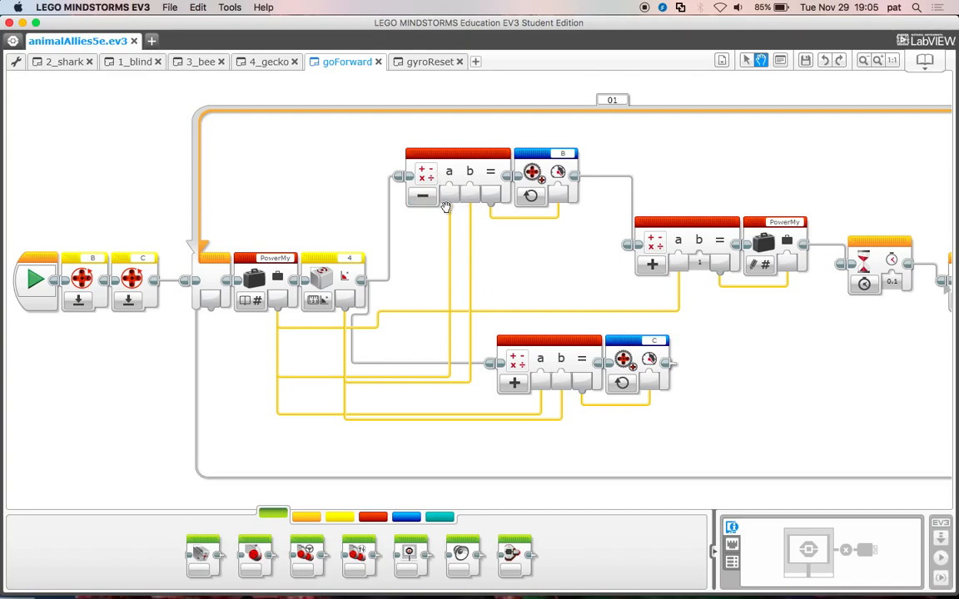
mouse_move(444, 190)
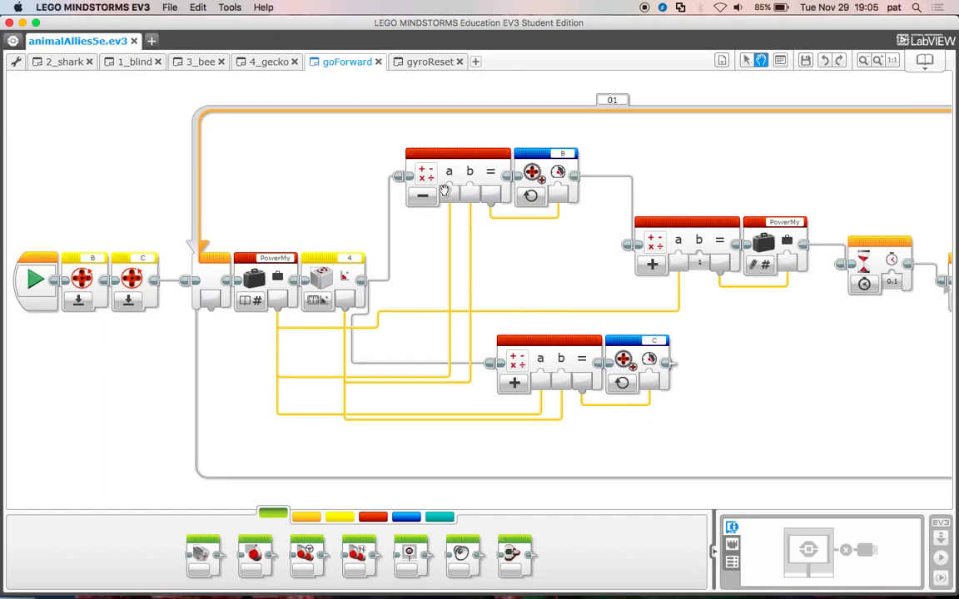
mouse_move(482, 175)
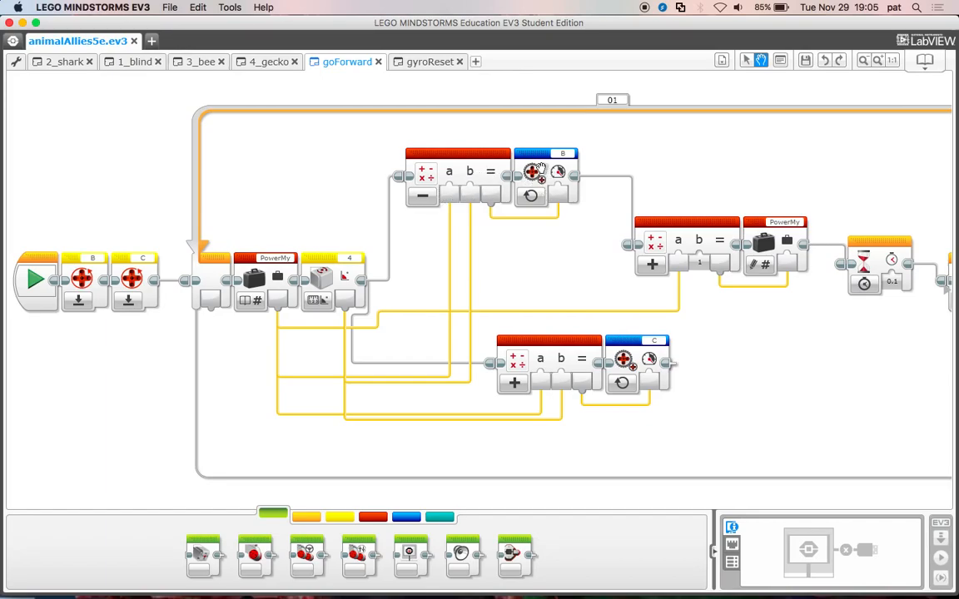
mouse_move(646, 368)
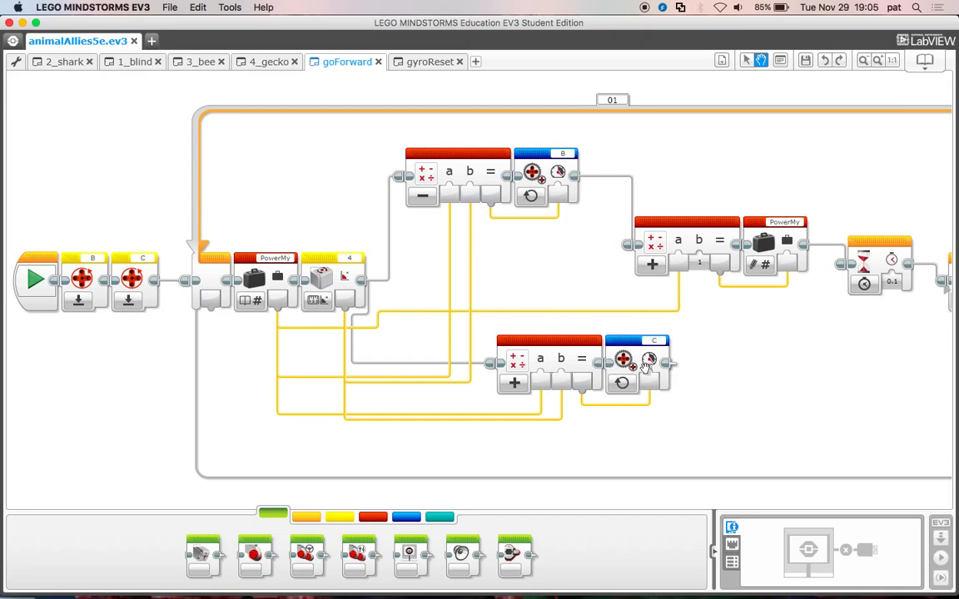
mouse_move(420, 259)
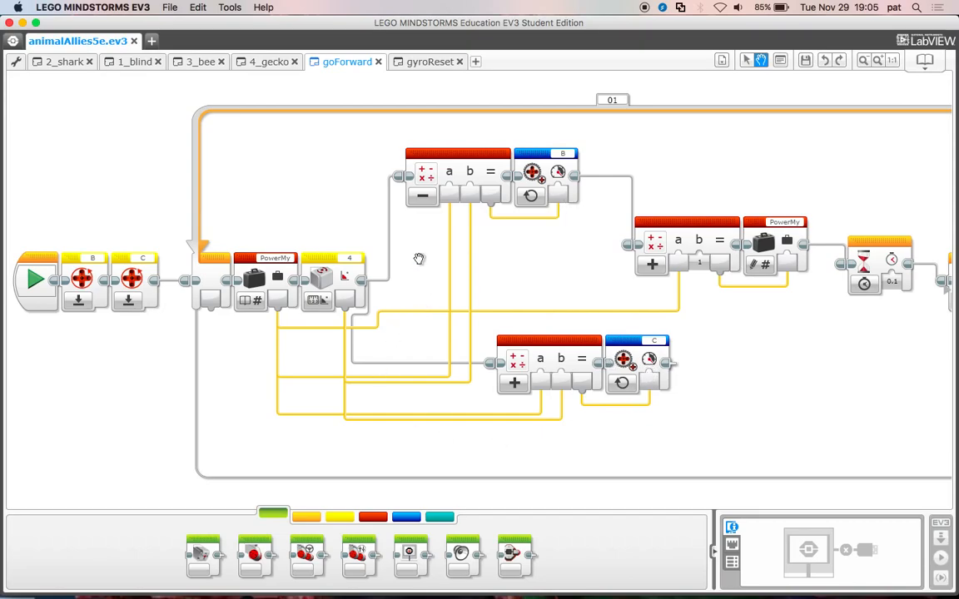
mouse_move(448, 204)
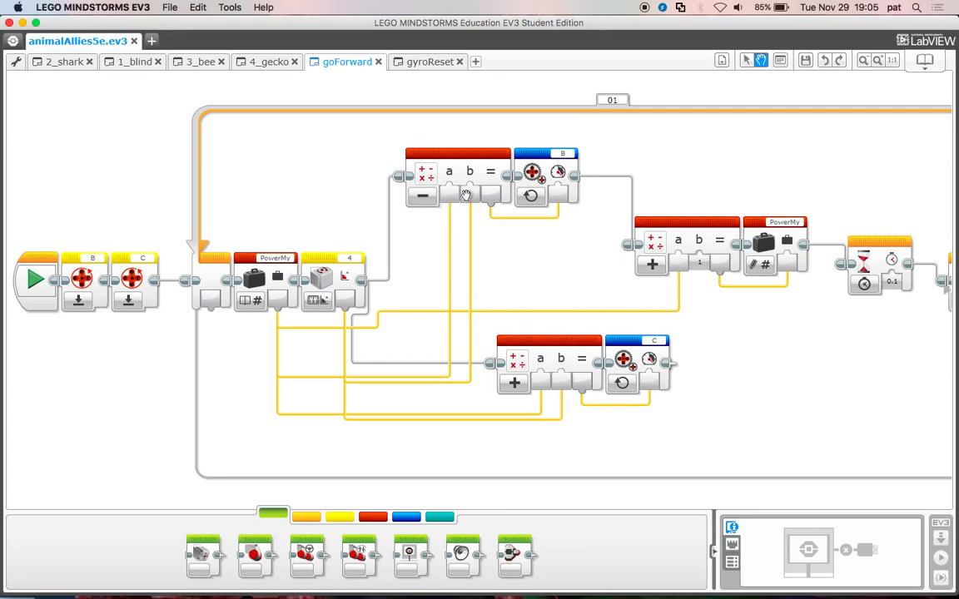
mouse_move(346, 298)
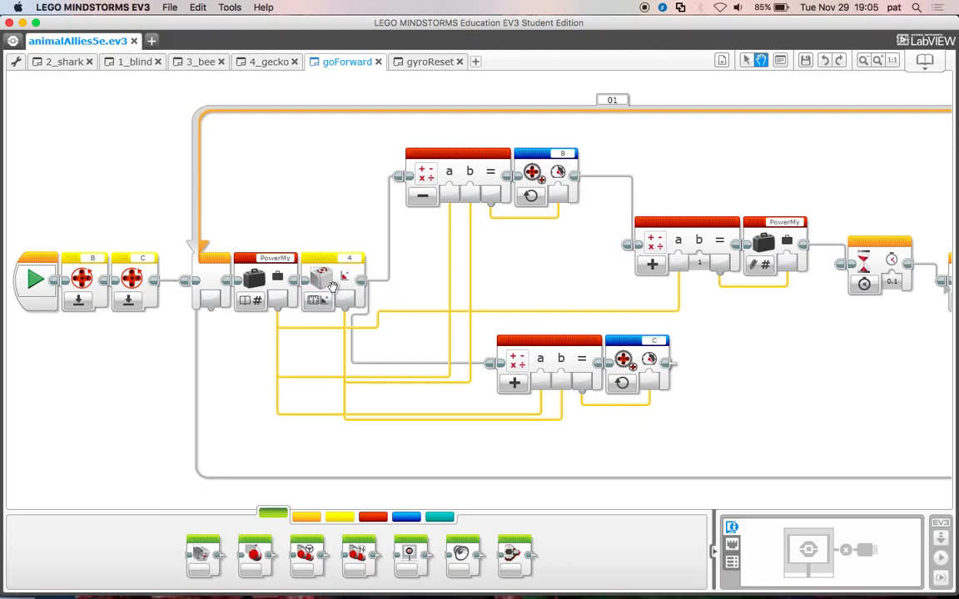
mouse_move(332, 281)
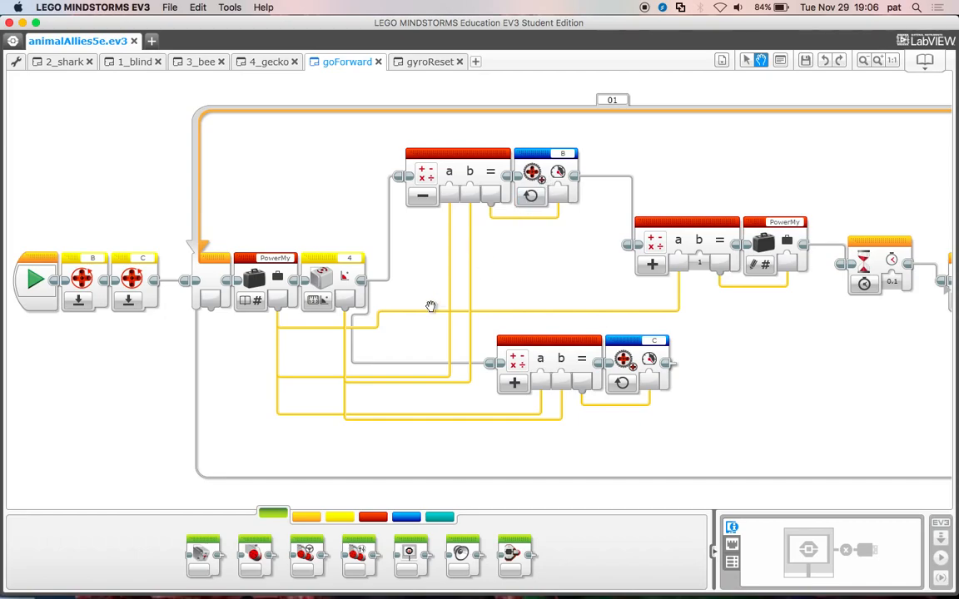
mouse_move(547, 389)
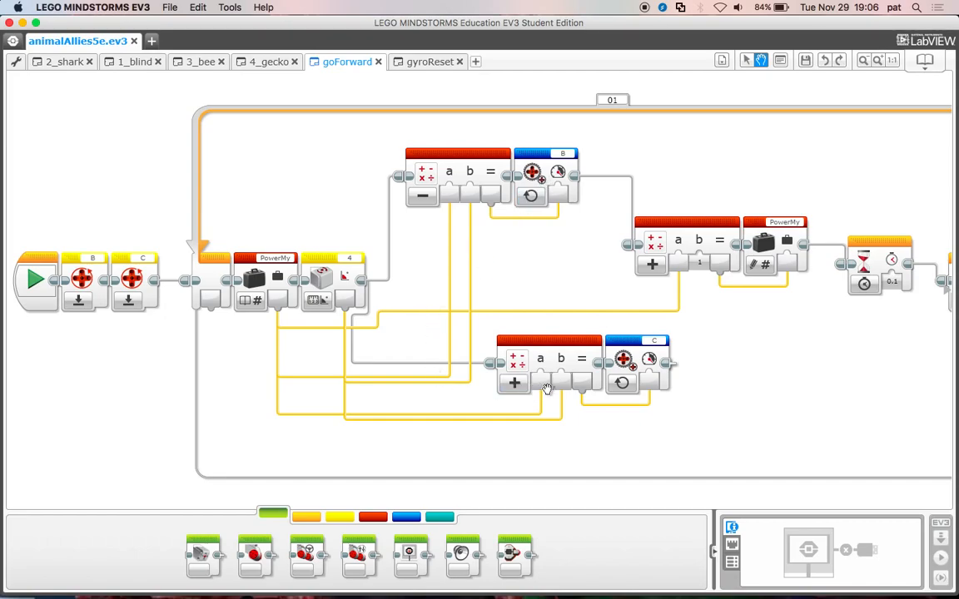
mouse_move(632, 371)
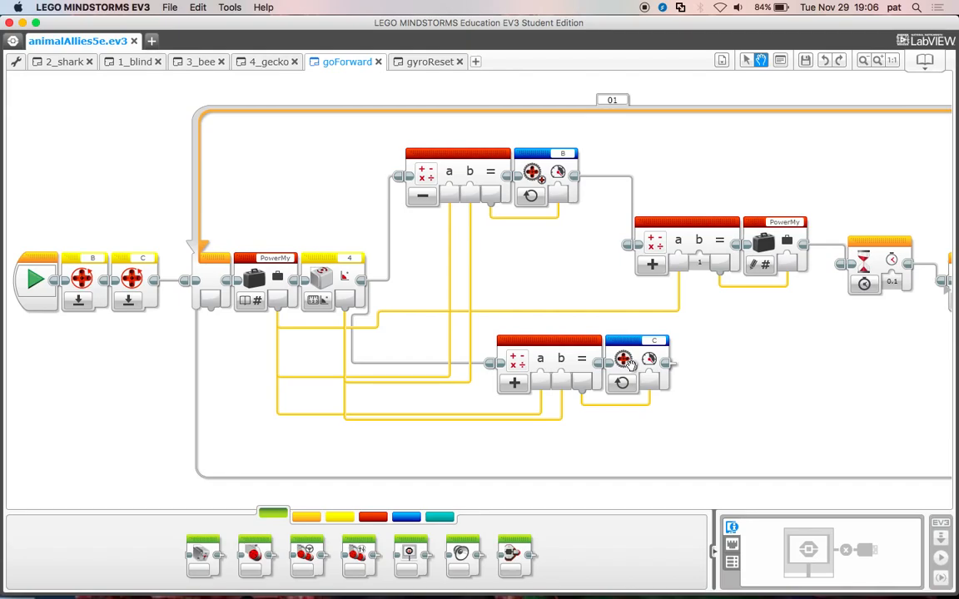
mouse_move(558, 320)
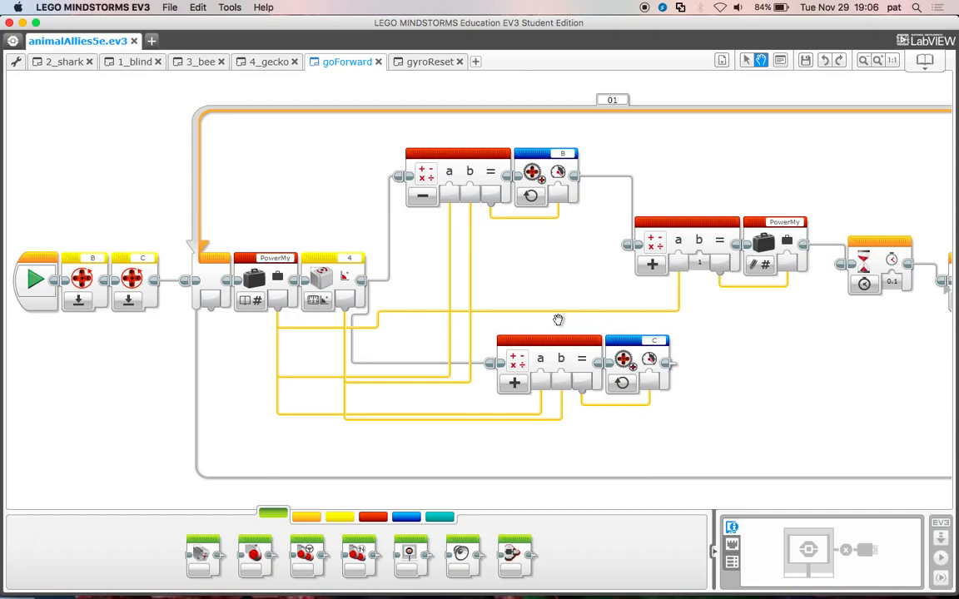
mouse_move(581, 325)
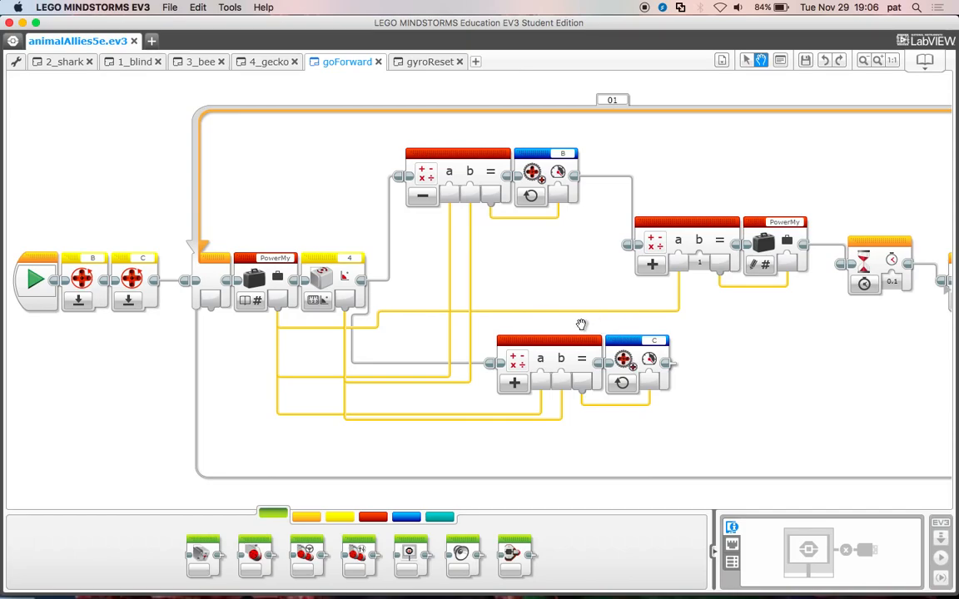
mouse_move(276, 270)
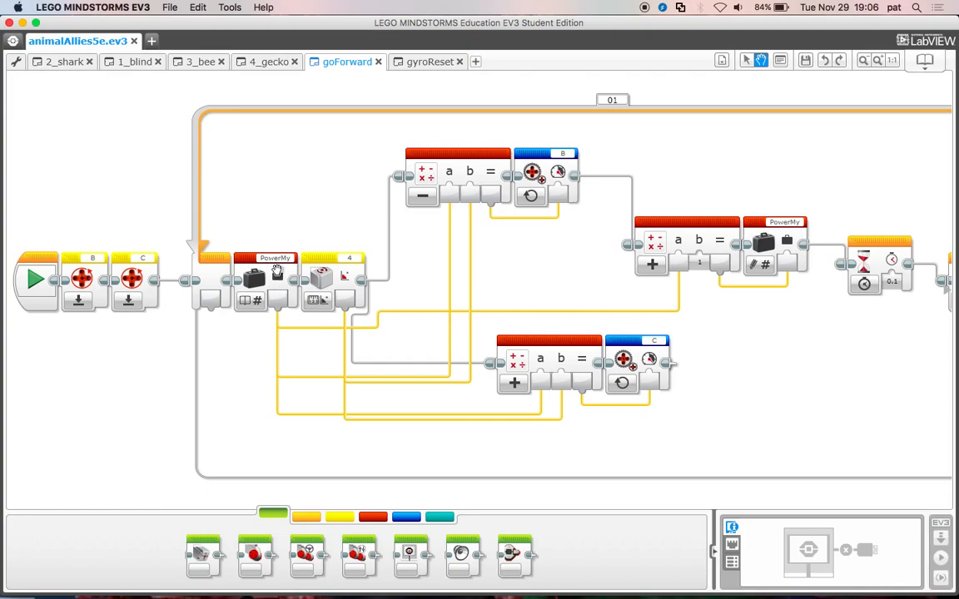
mouse_move(656, 316)
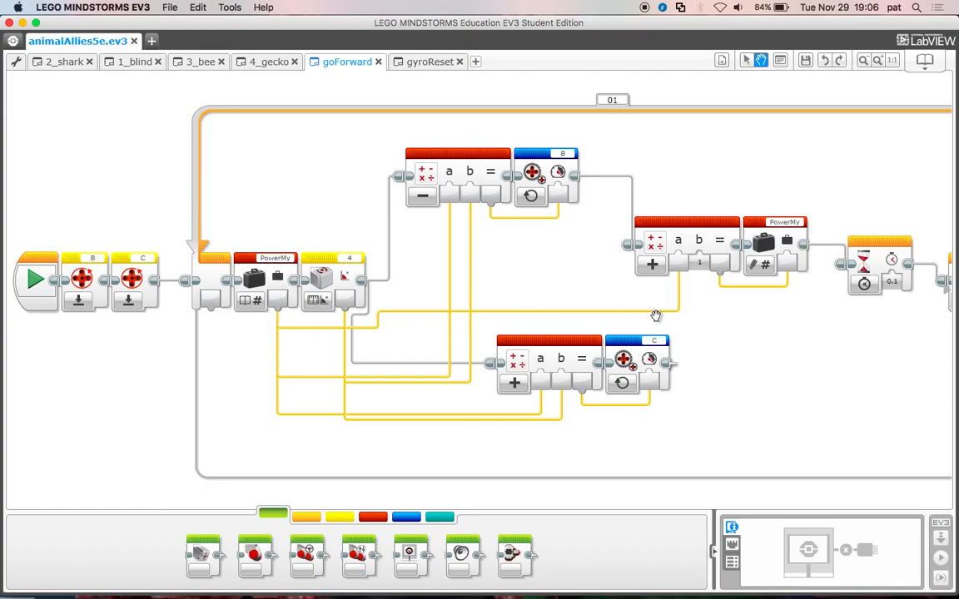
mouse_move(712, 252)
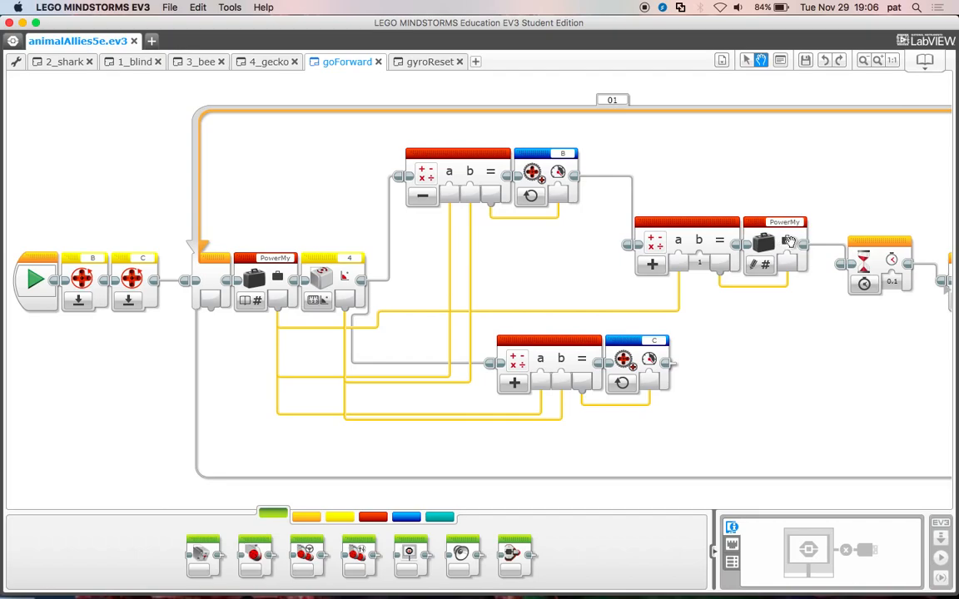
mouse_move(833, 197)
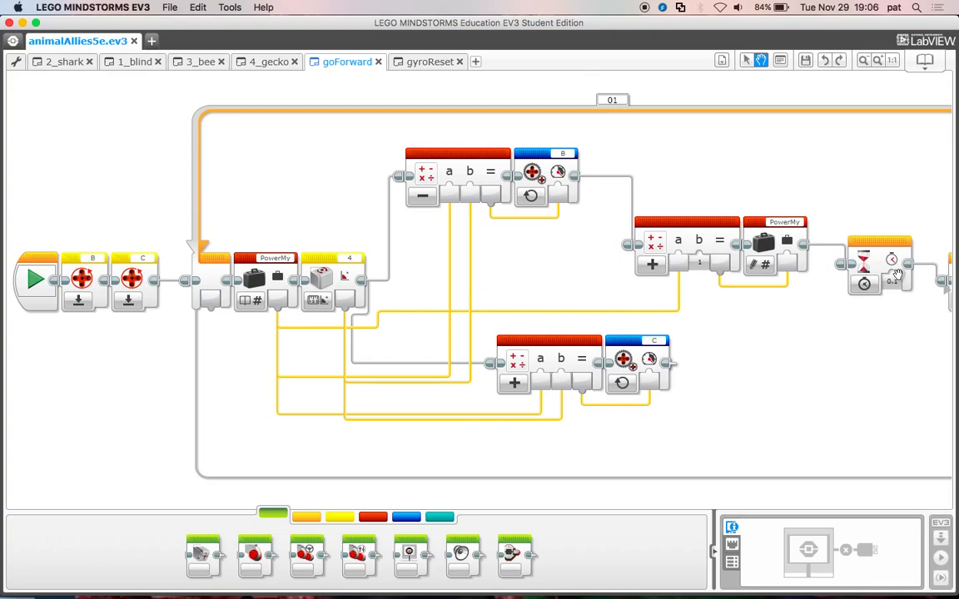
mouse_move(889, 288)
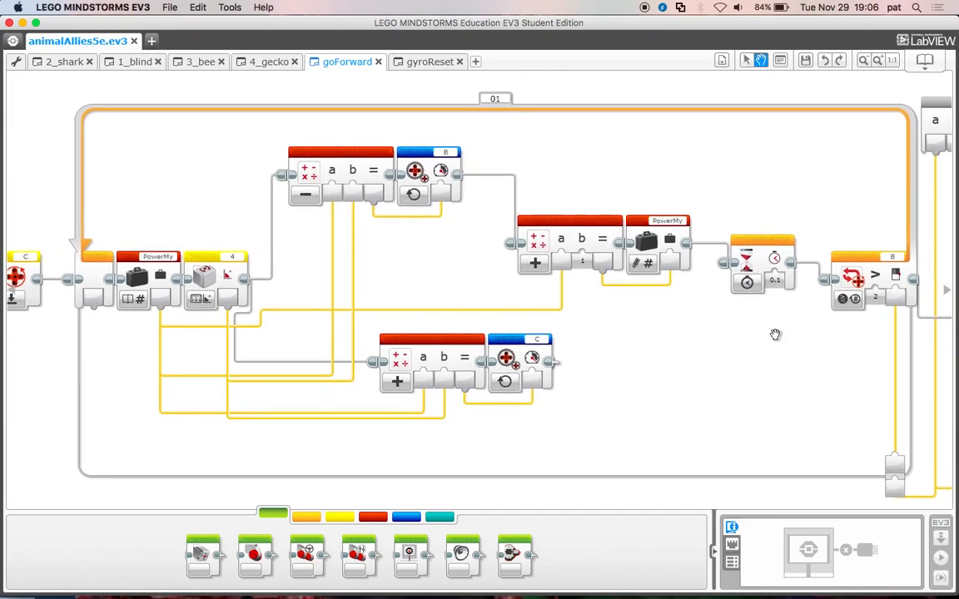
mouse_move(899, 306)
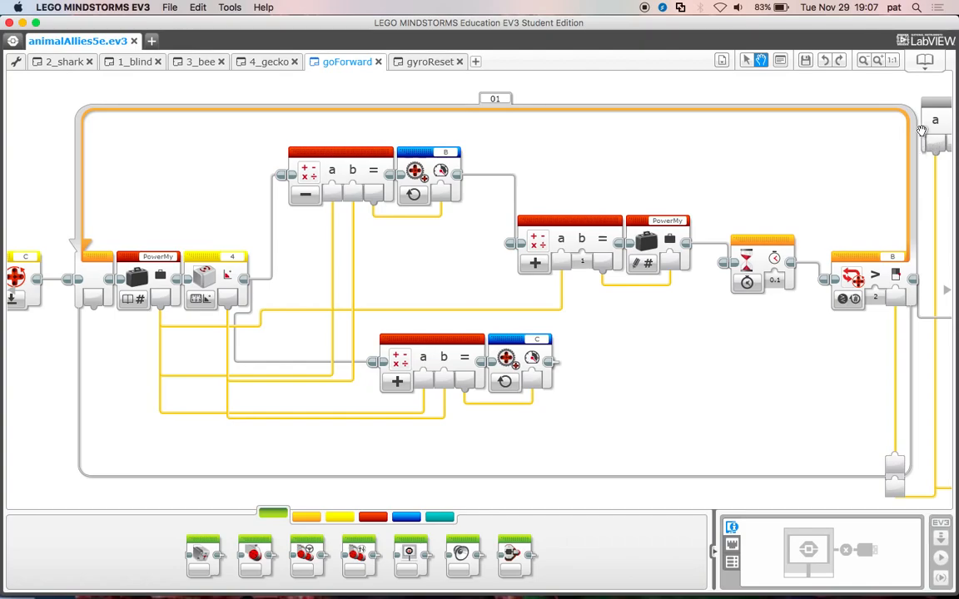
mouse_move(947, 423)
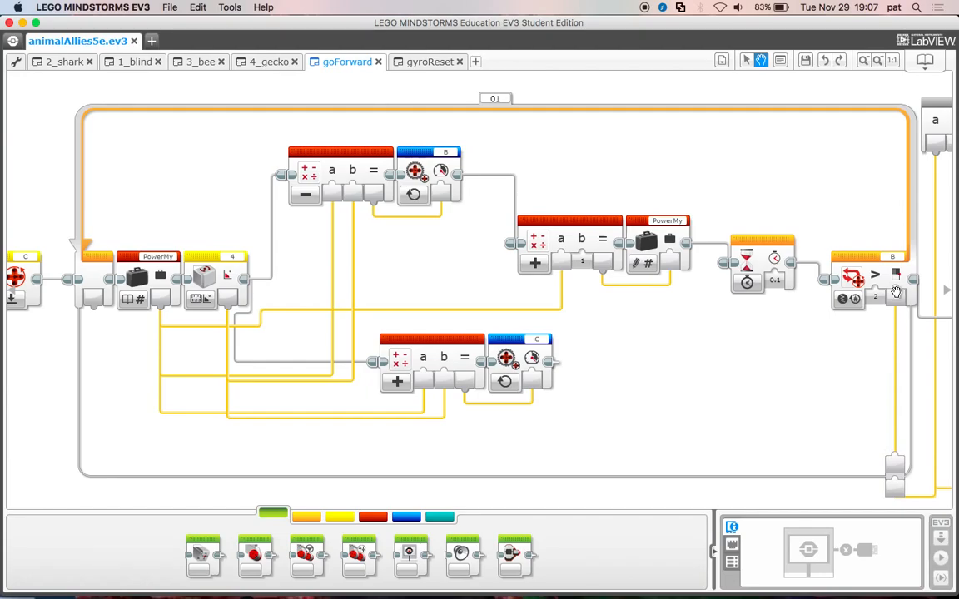
mouse_move(813, 289)
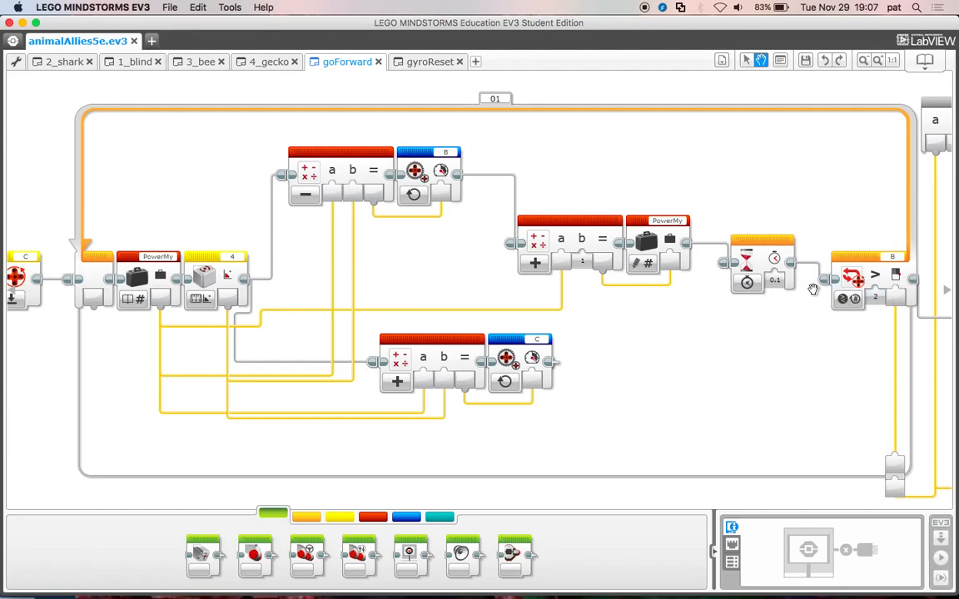
mouse_move(830, 297)
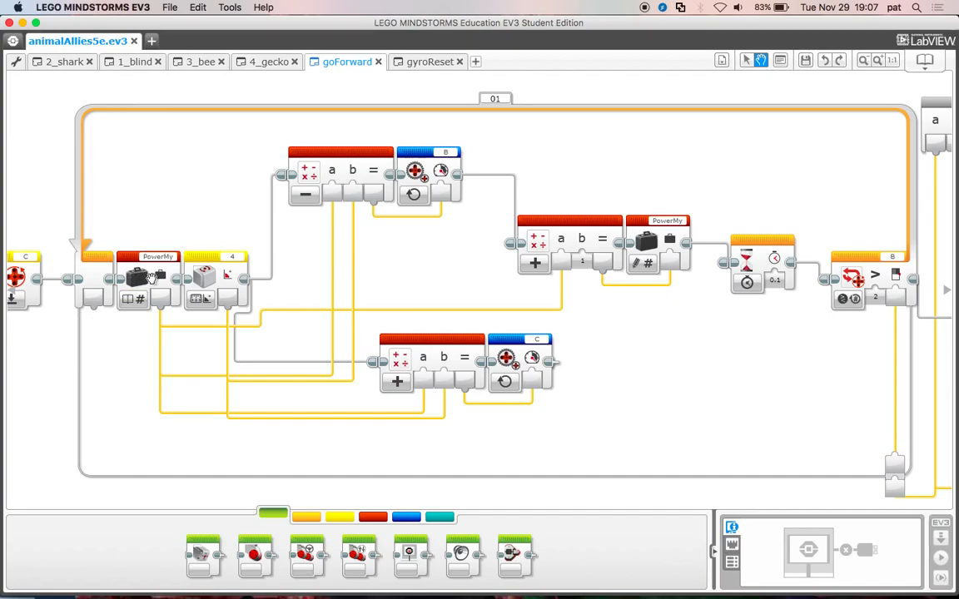
mouse_move(160, 290)
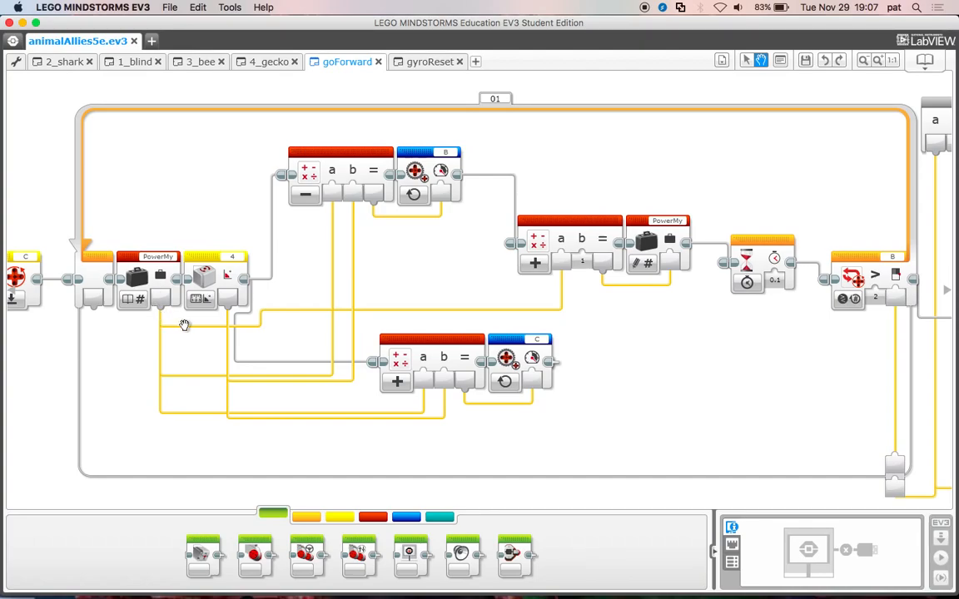
mouse_move(215, 280)
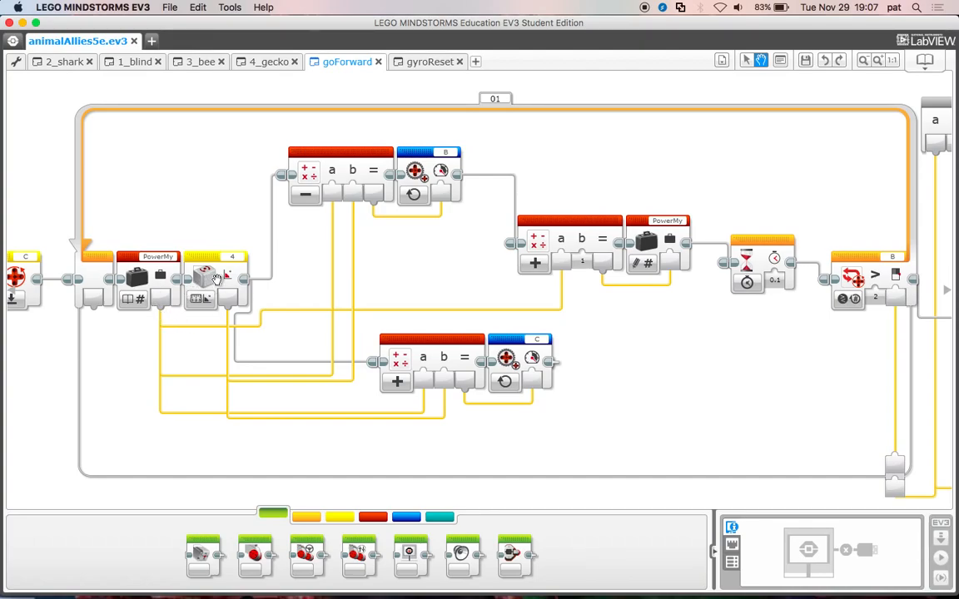
mouse_move(157, 301)
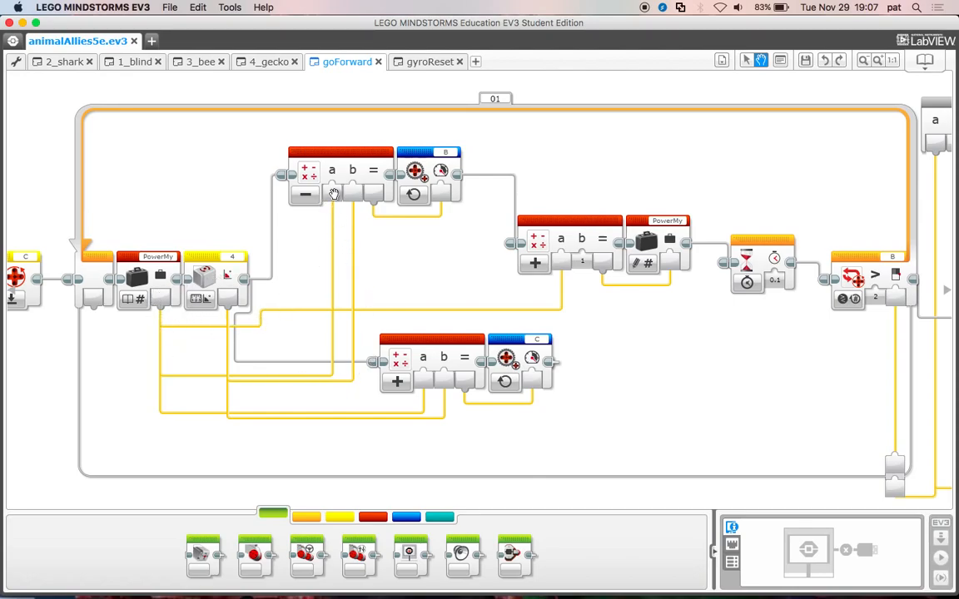
mouse_move(412, 193)
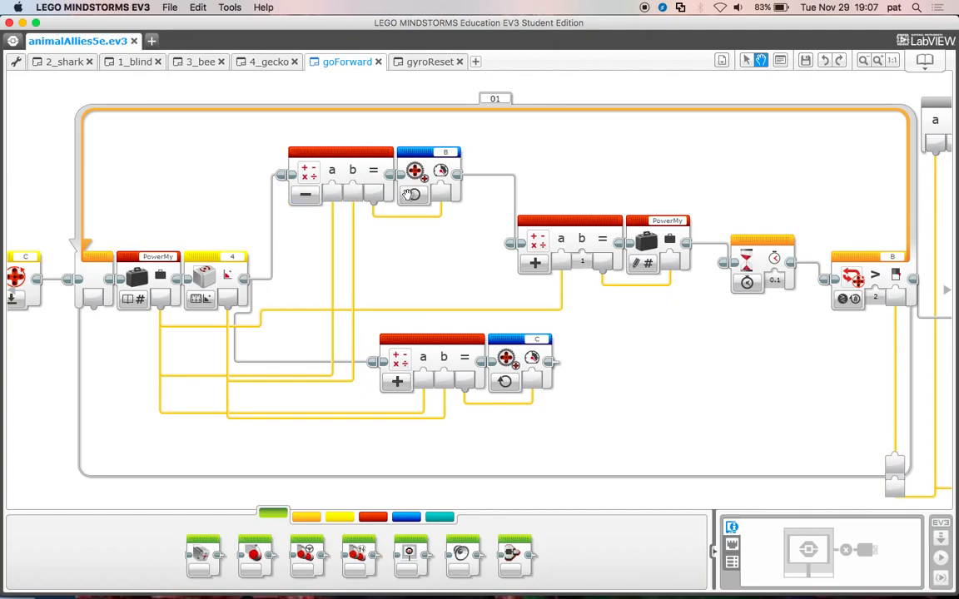
mouse_move(170, 350)
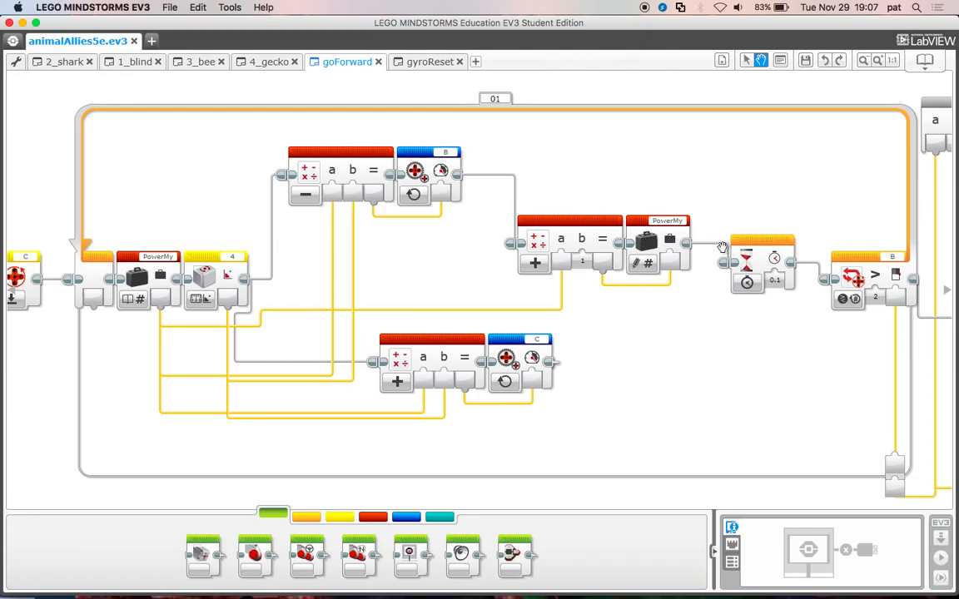
mouse_move(881, 195)
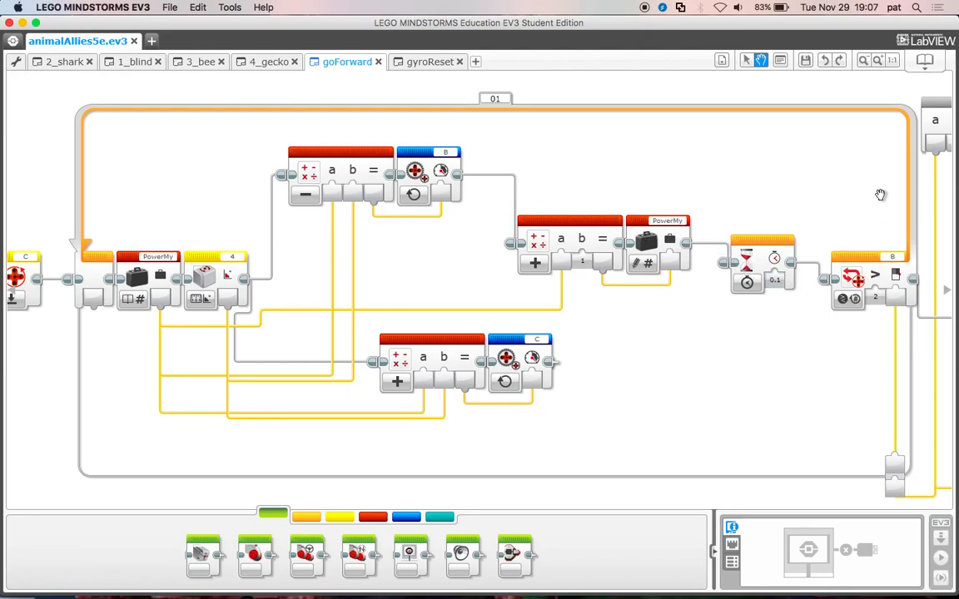
mouse_move(130, 86)
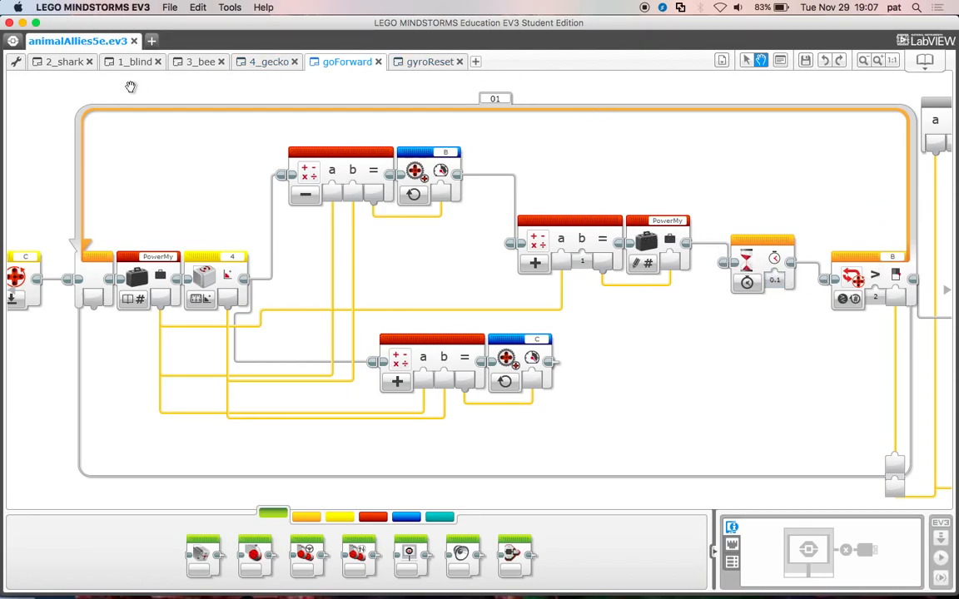
mouse_move(354, 269)
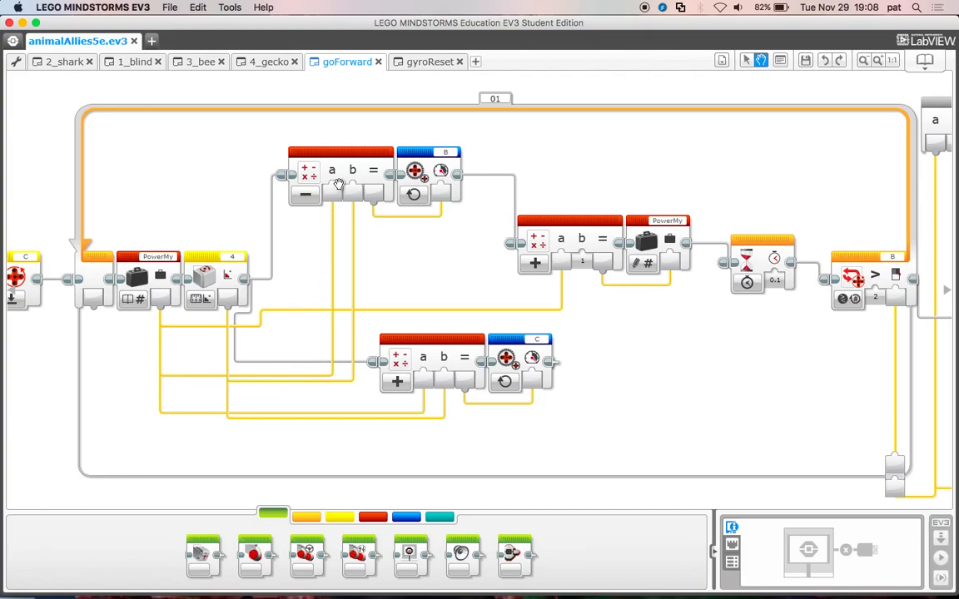
mouse_move(220, 284)
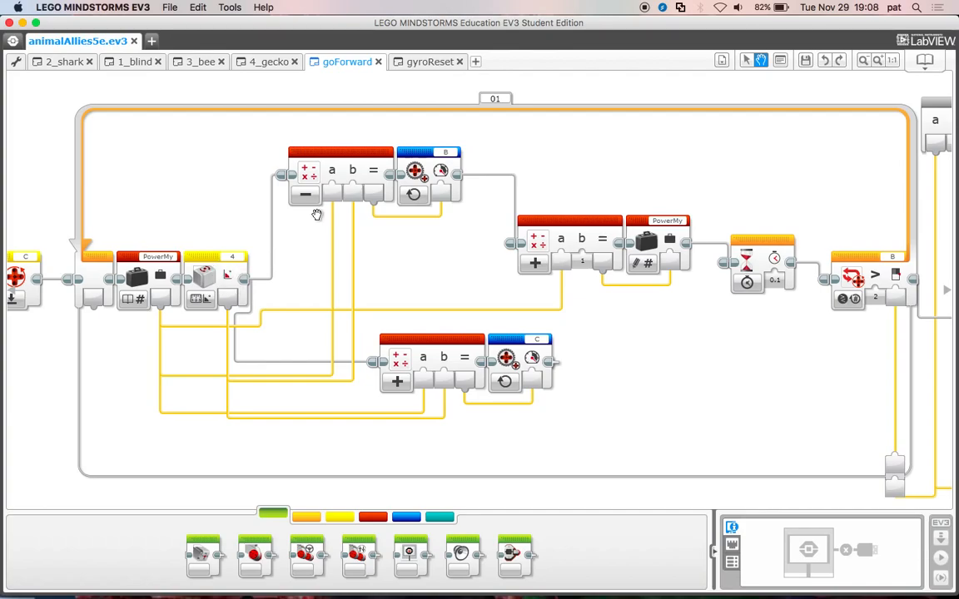
mouse_move(337, 198)
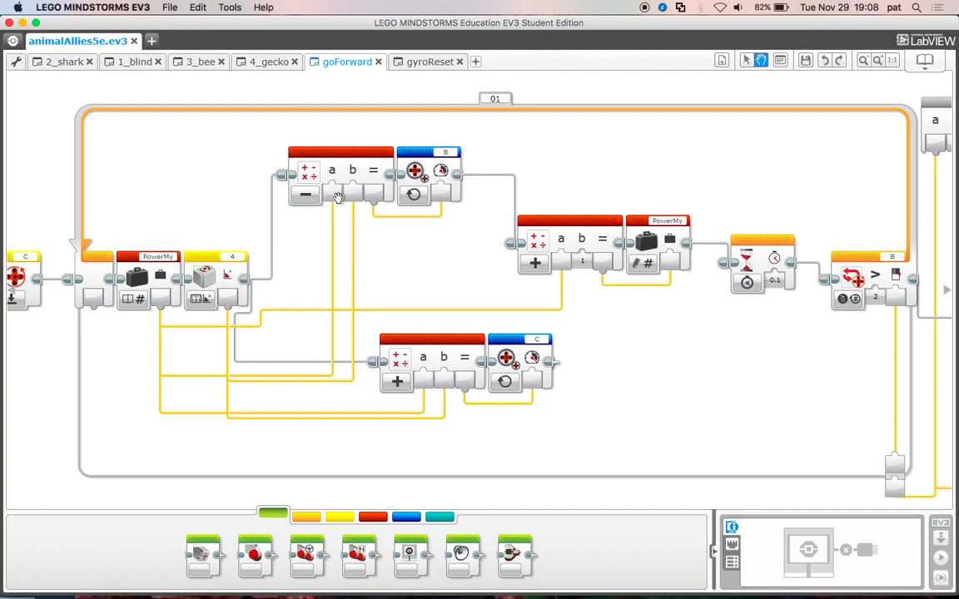
mouse_move(415, 313)
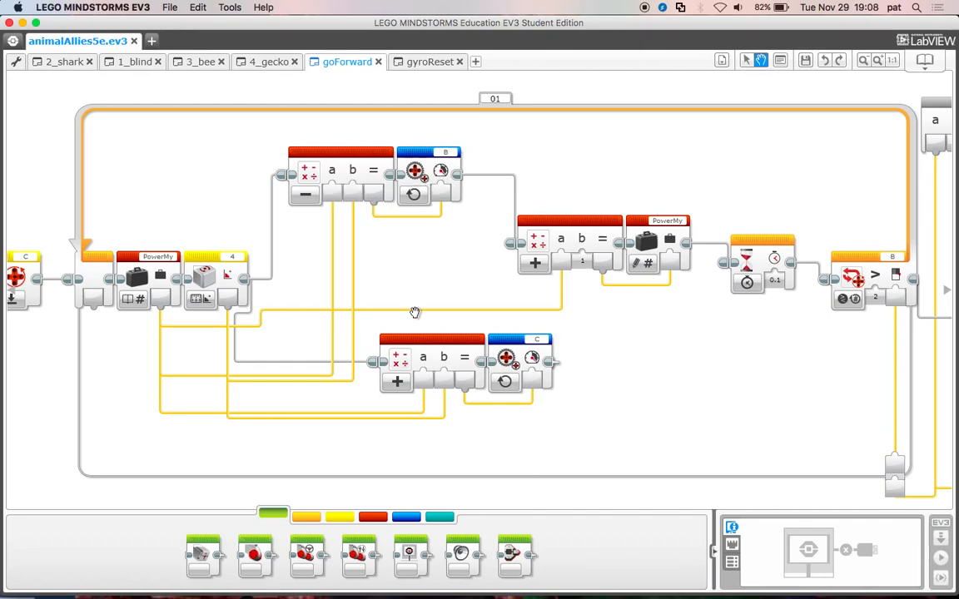
mouse_move(474, 393)
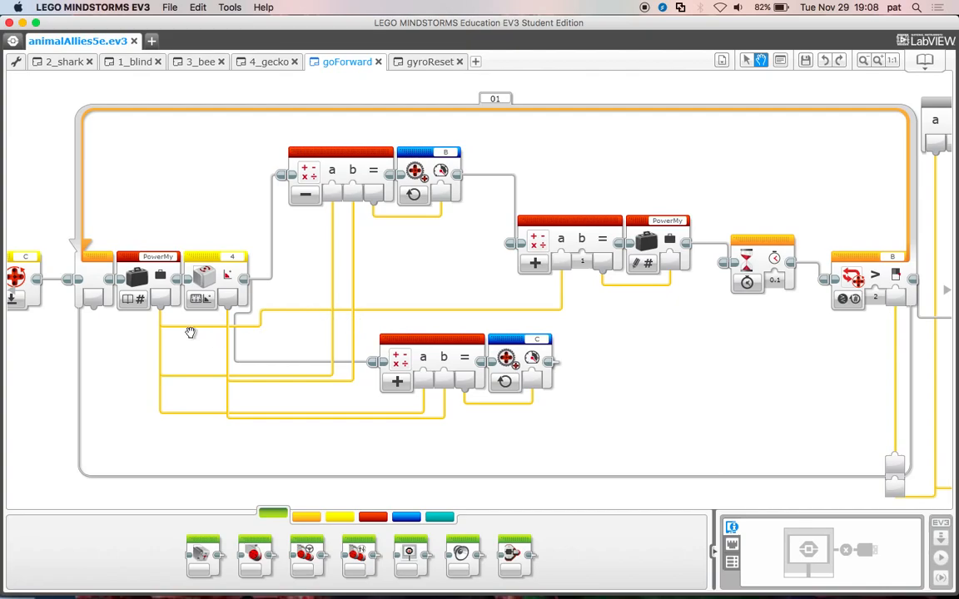
mouse_move(397, 311)
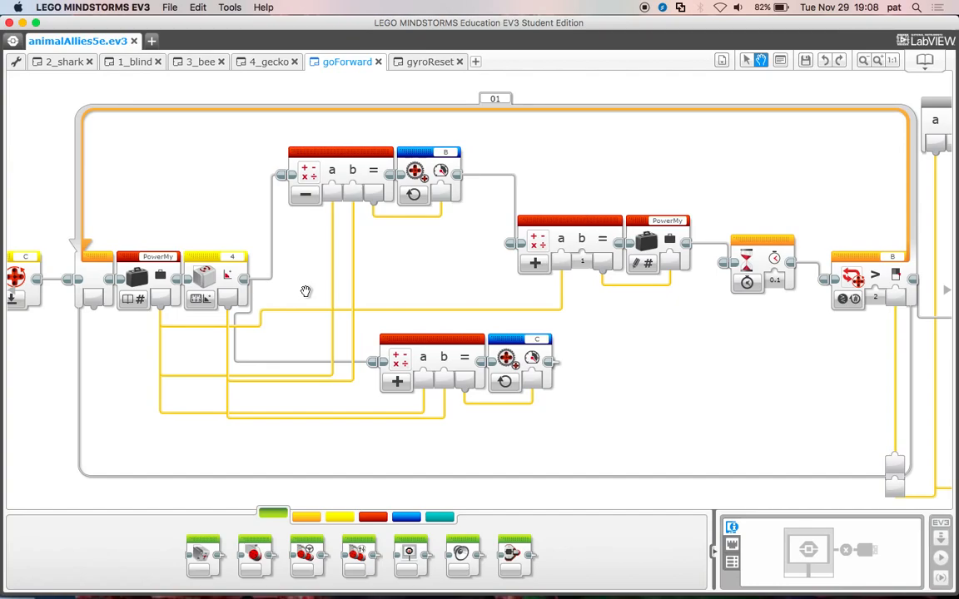
mouse_move(414, 299)
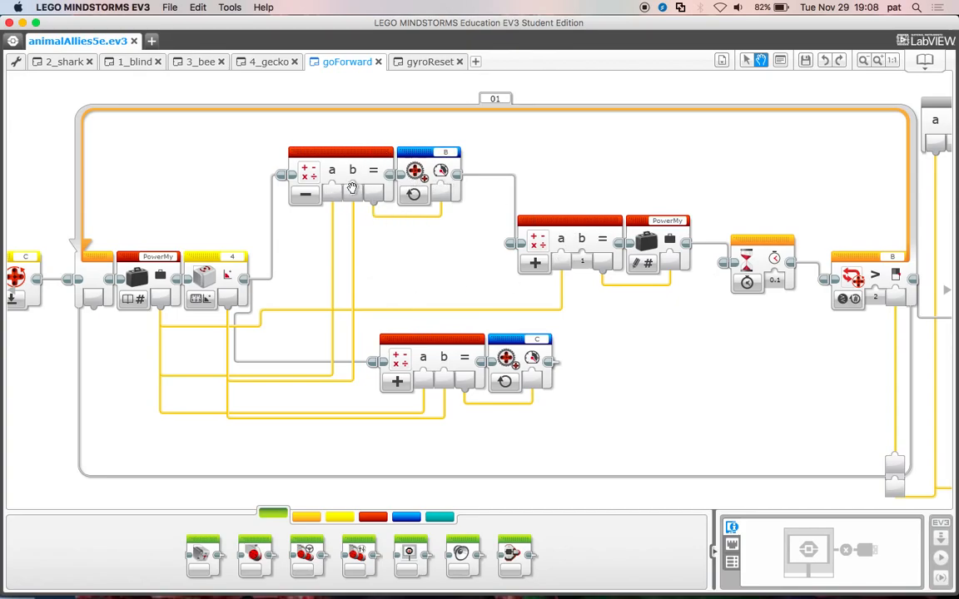
mouse_move(440, 253)
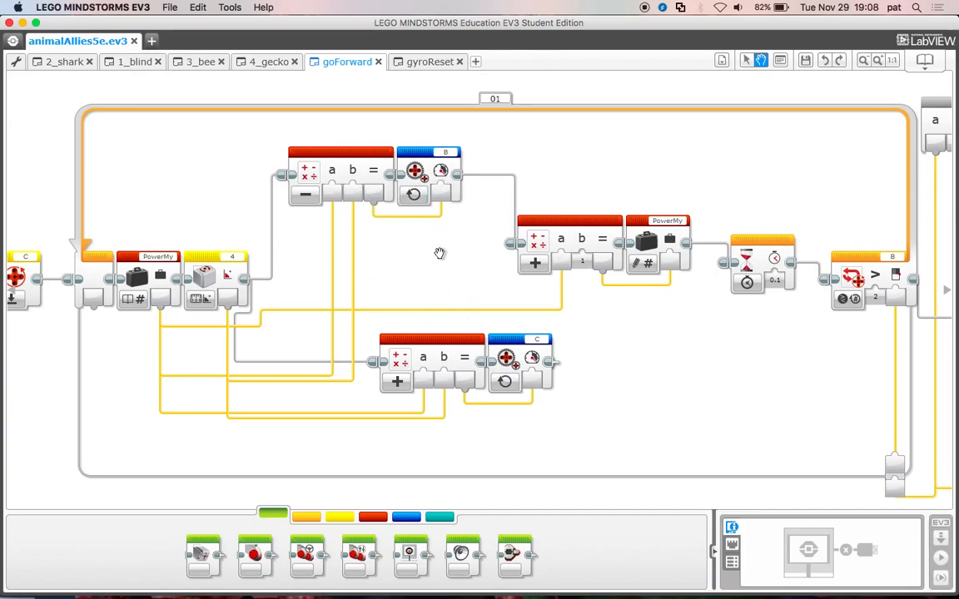
mouse_move(214, 307)
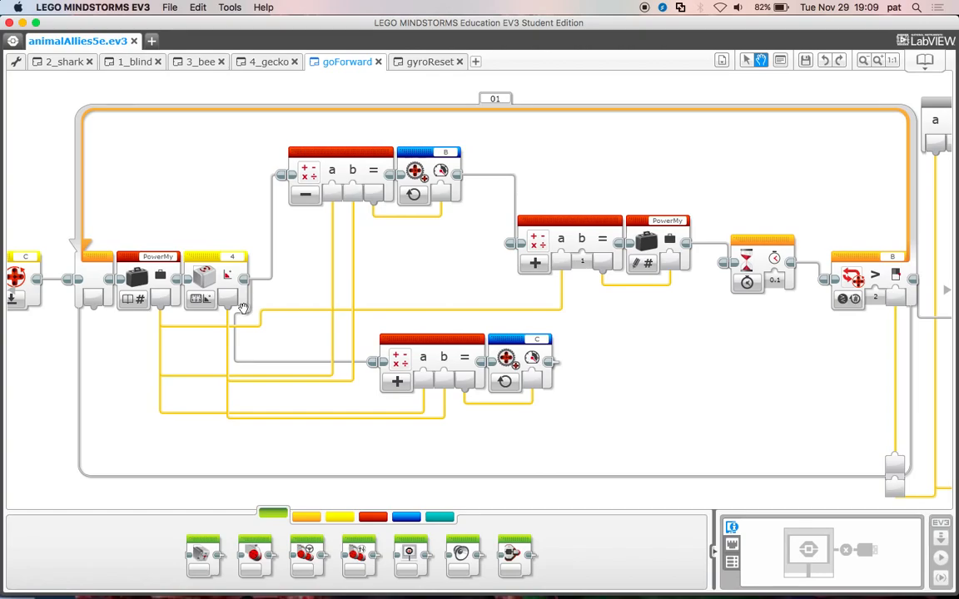
mouse_move(703, 337)
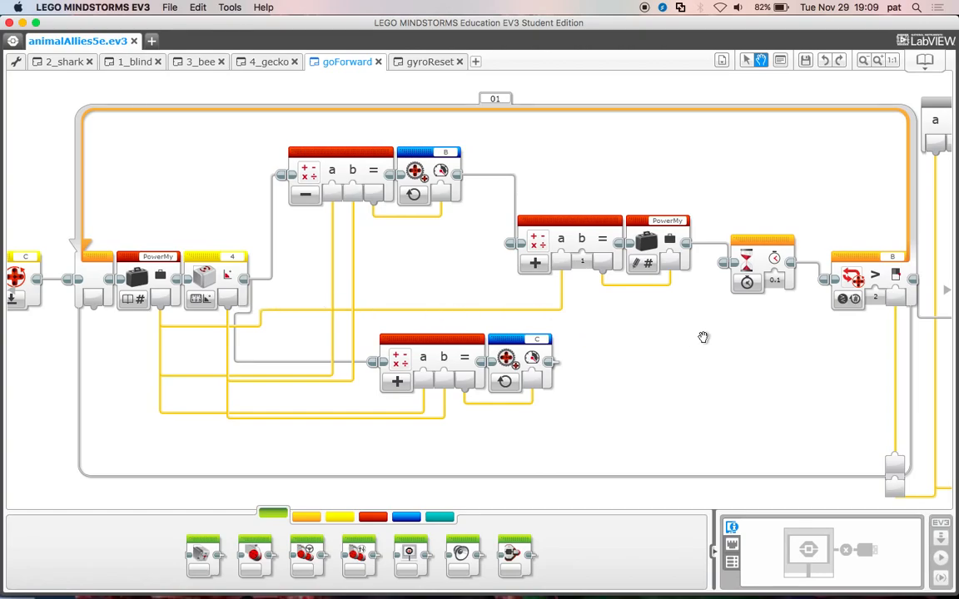
mouse_move(646, 308)
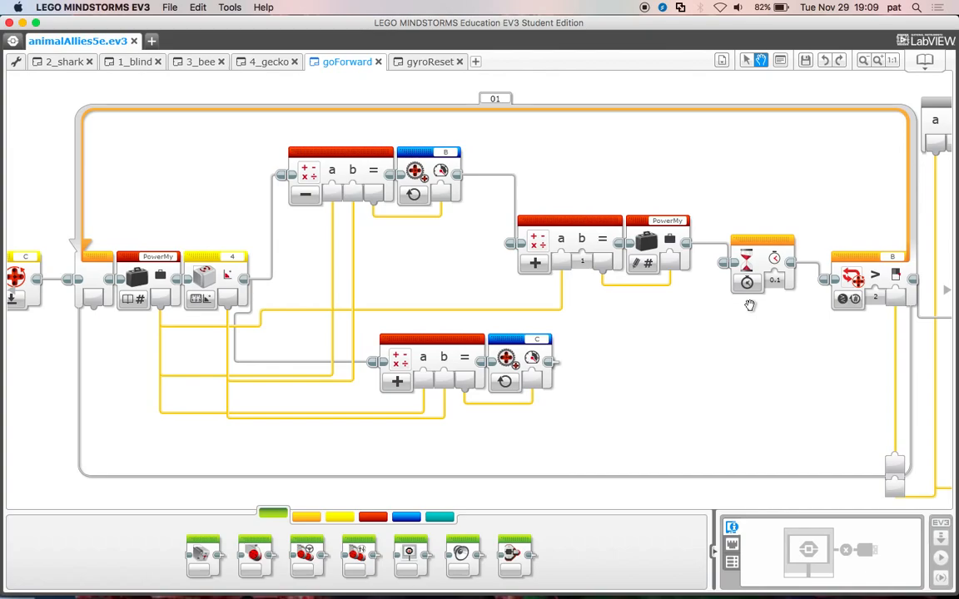
mouse_move(775, 265)
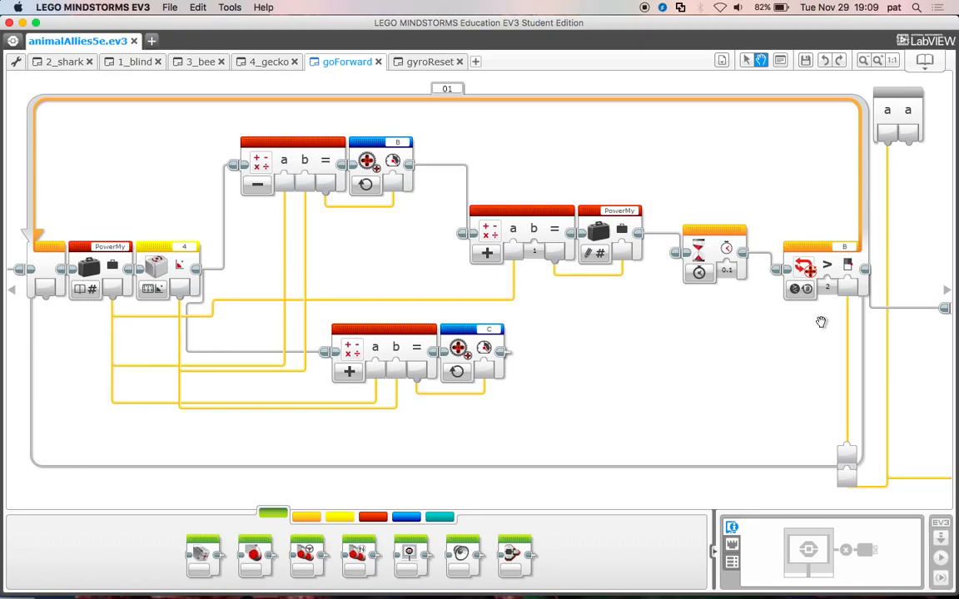
mouse_move(801, 325)
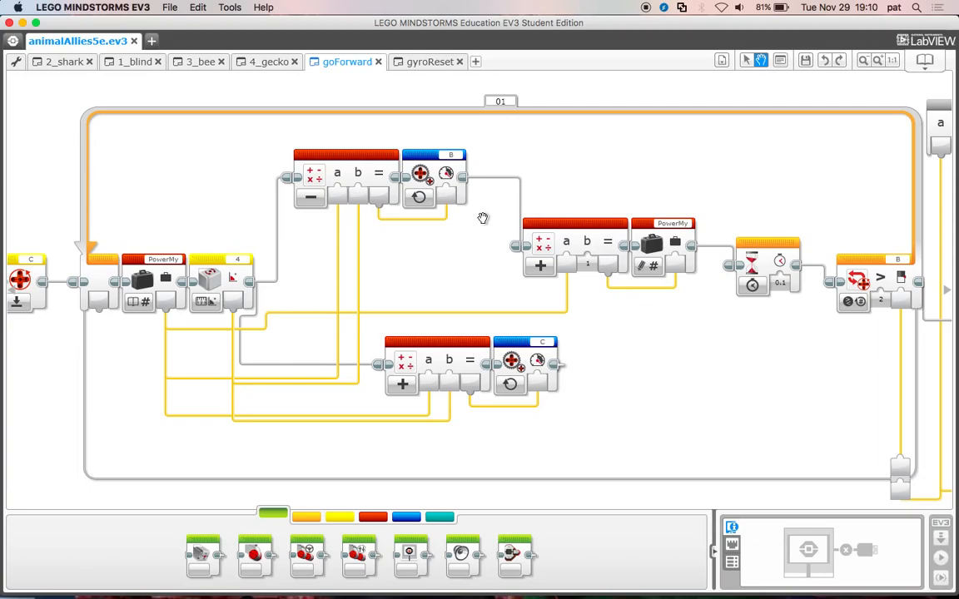
mouse_move(433, 255)
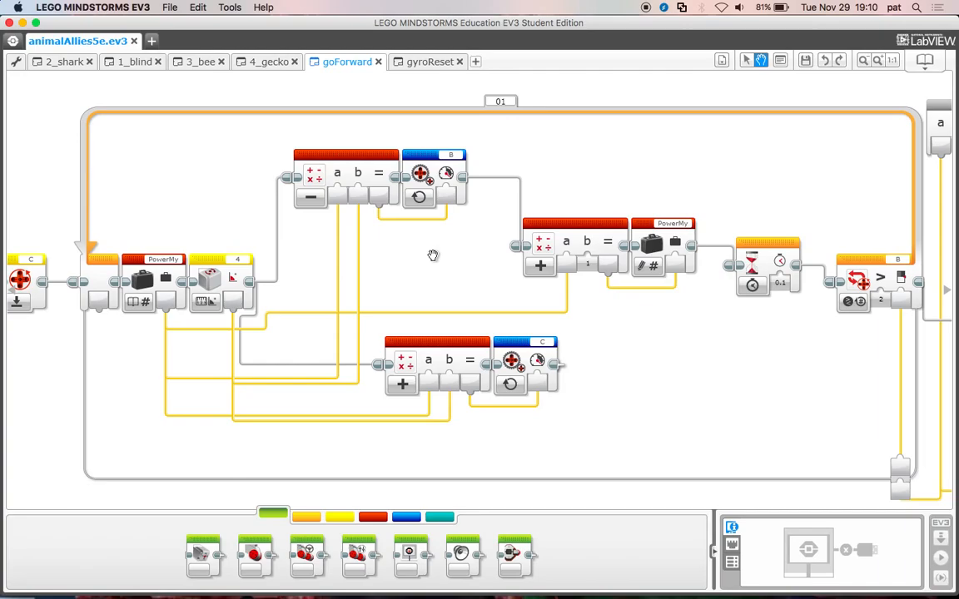
mouse_move(205, 209)
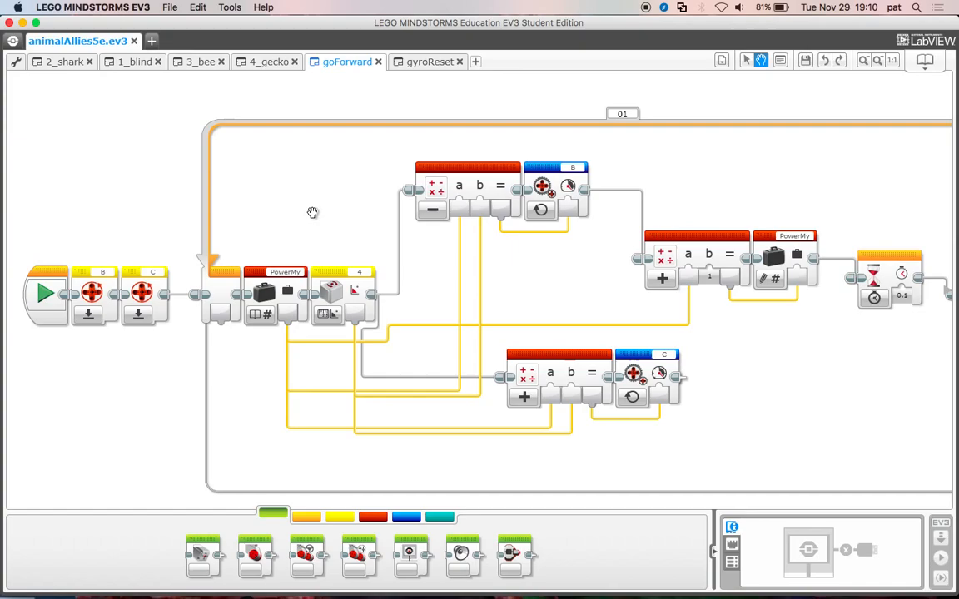
mouse_move(184, 195)
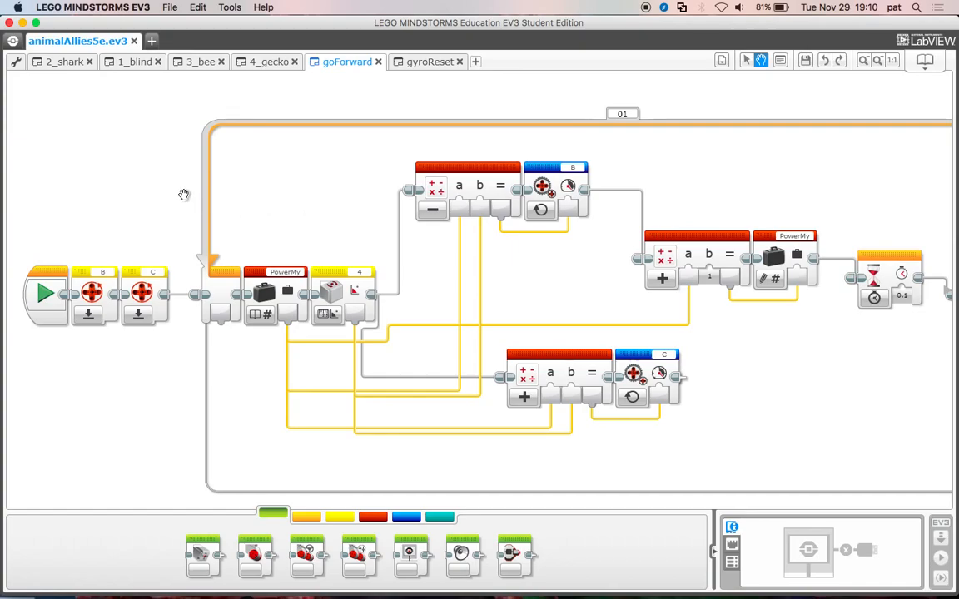
Show the 2_shark program's variable block set to 5, then open gyroReset
click(62, 62)
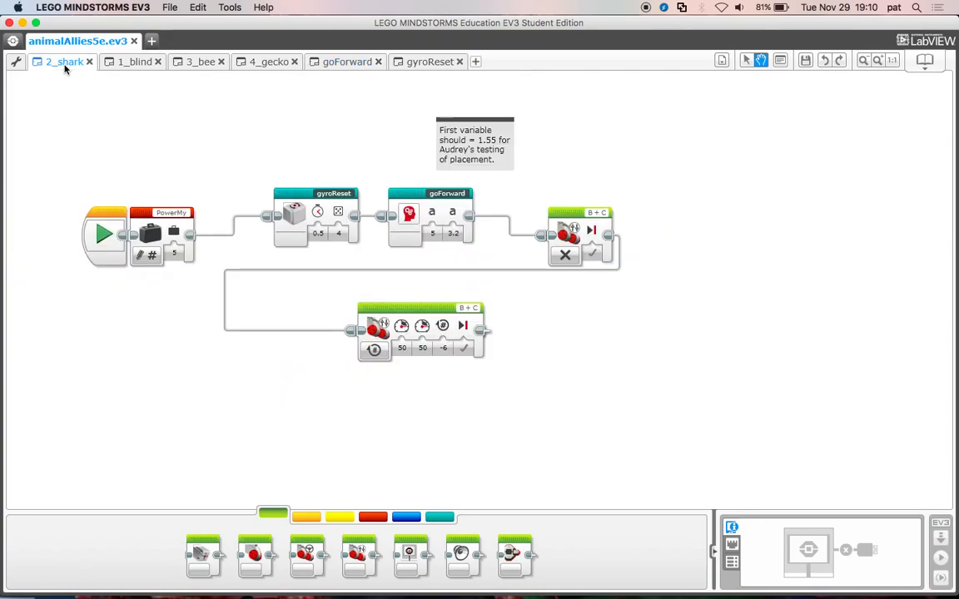
mouse_move(77, 159)
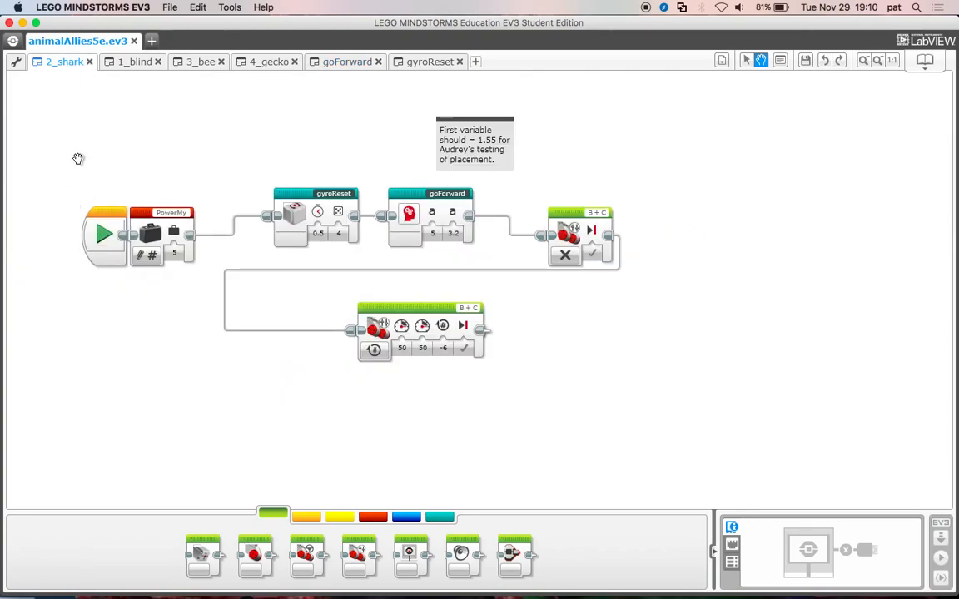
mouse_move(162, 226)
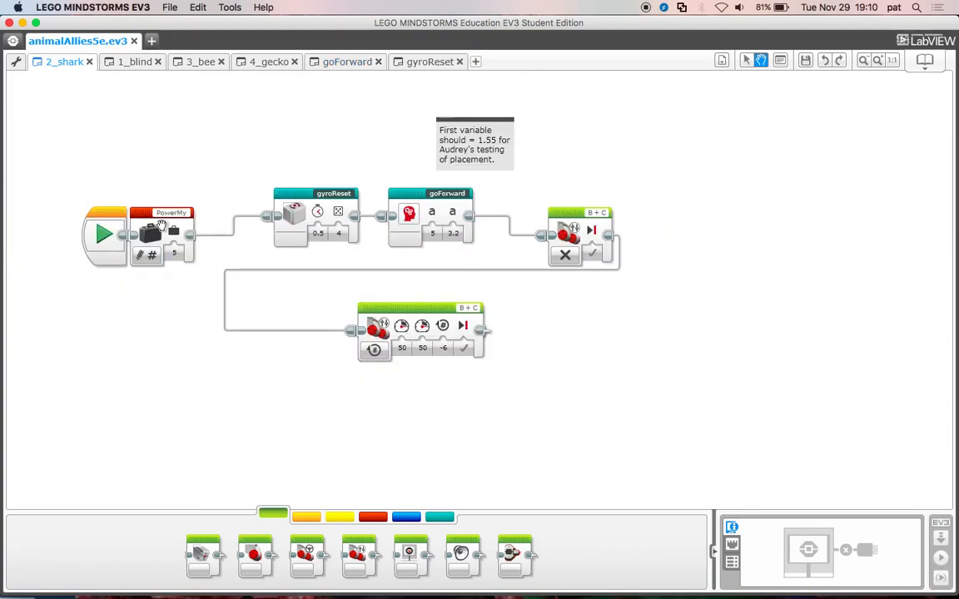
click(174, 254)
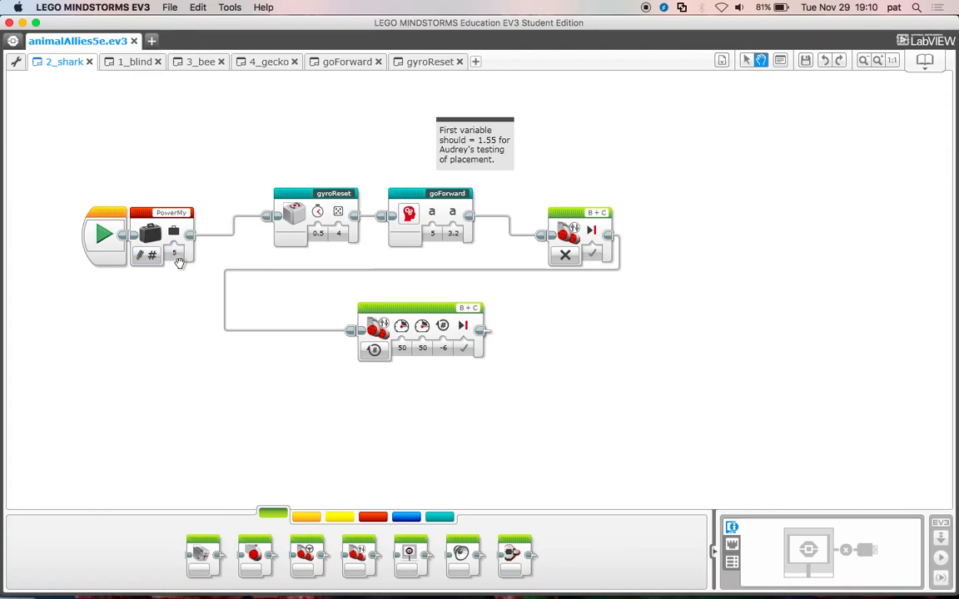
mouse_move(178, 281)
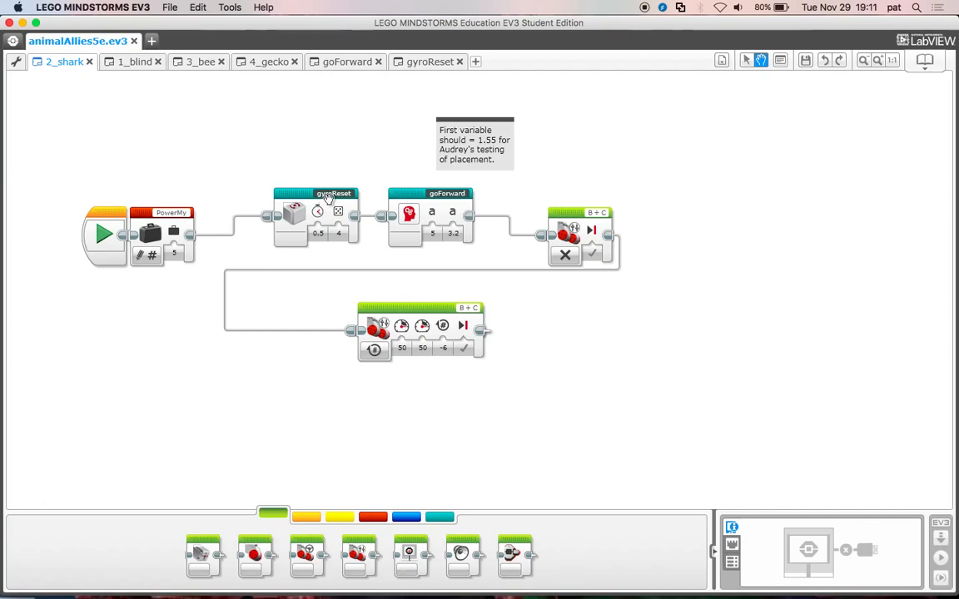
click(430, 61)
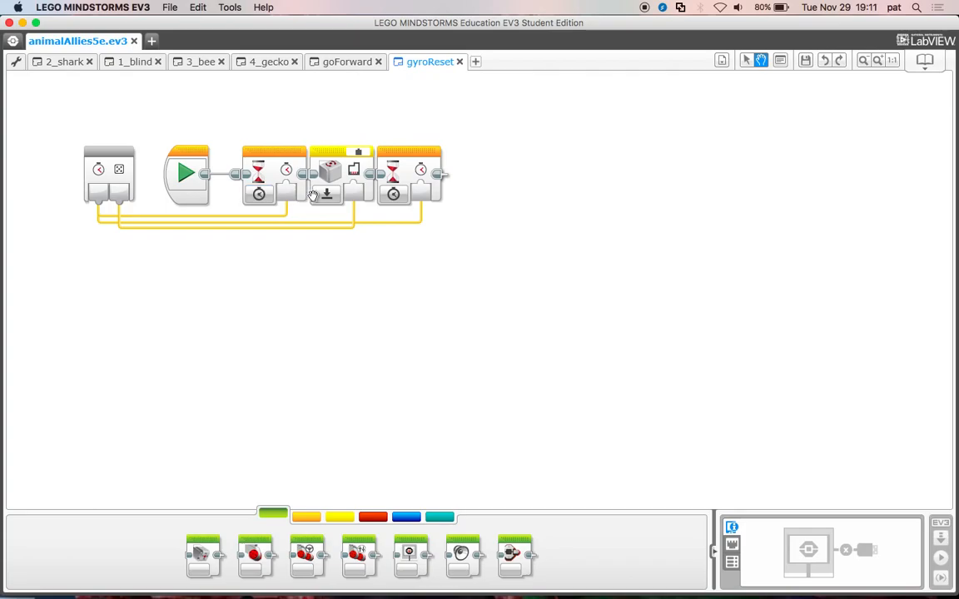
mouse_move(366, 193)
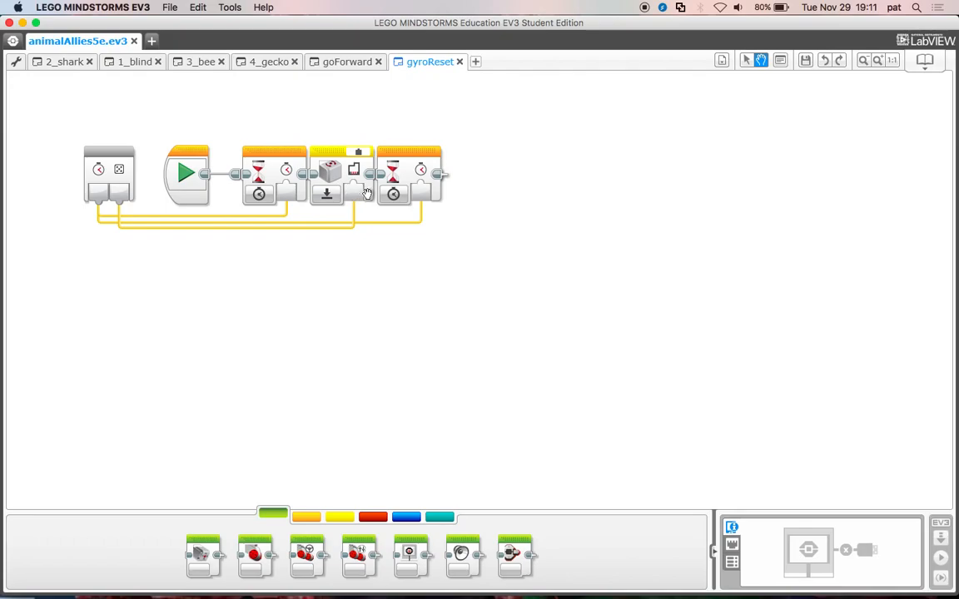
mouse_move(414, 193)
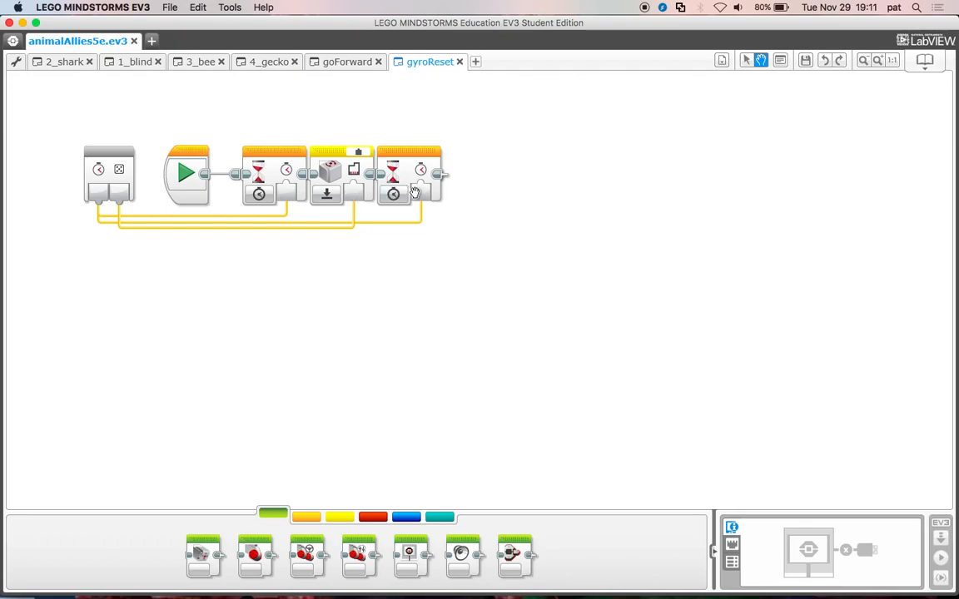
mouse_move(140, 107)
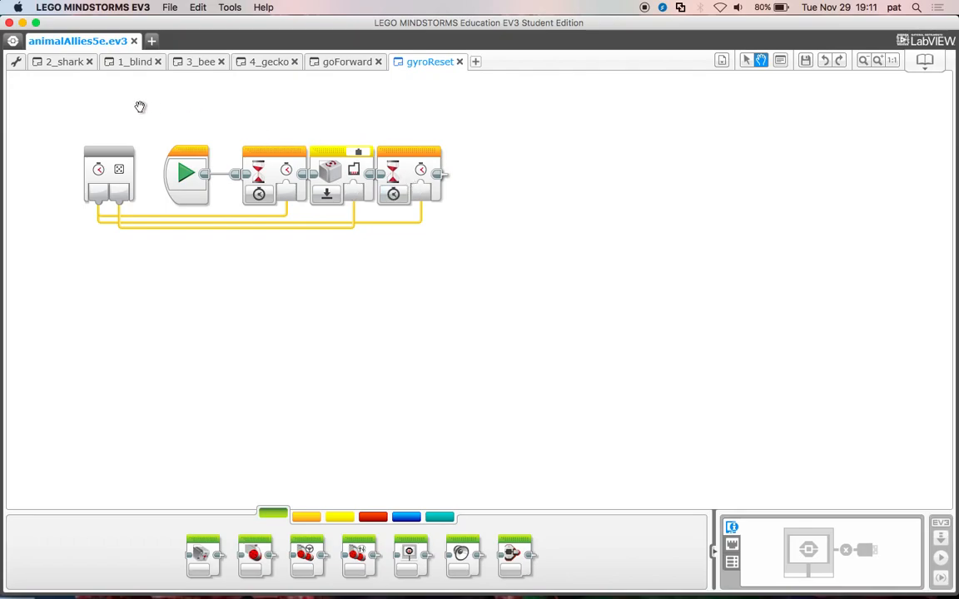
Return to the 2_shark program after reviewing gyroReset's wait and gyro reset blocks
click(63, 62)
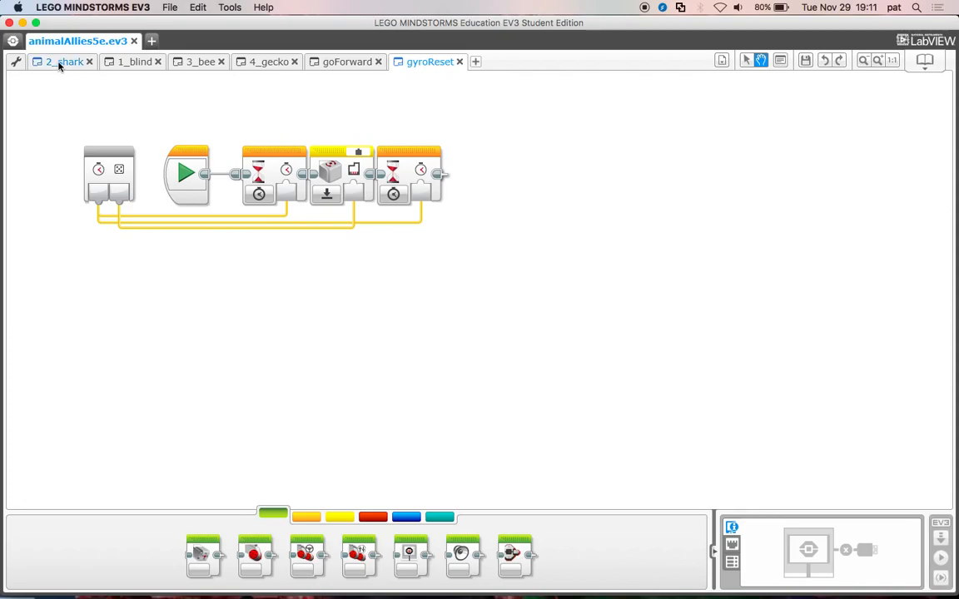
click(63, 60)
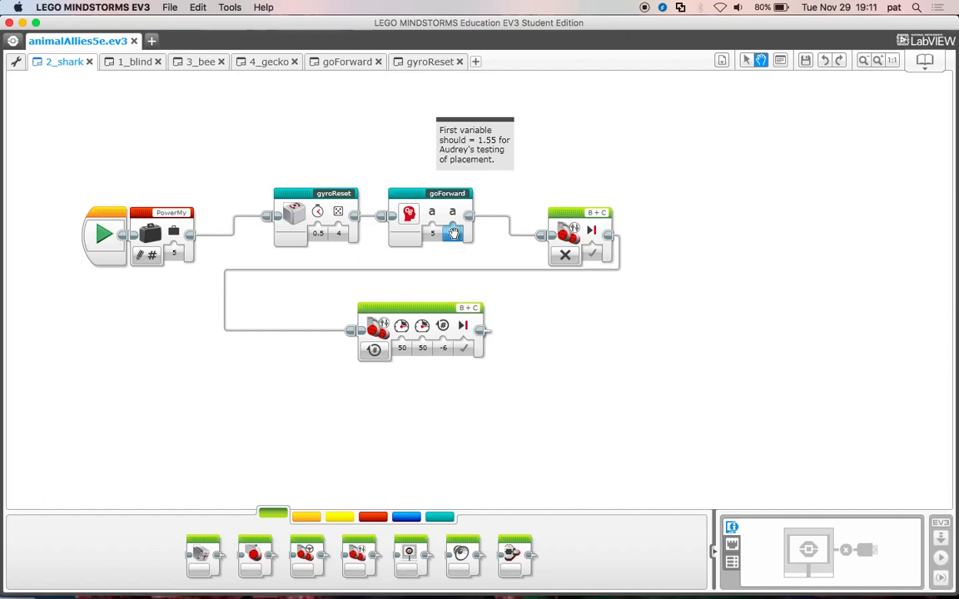
Set goForward's second input to 3.2 and select the Move Tank power field
text(3.2)
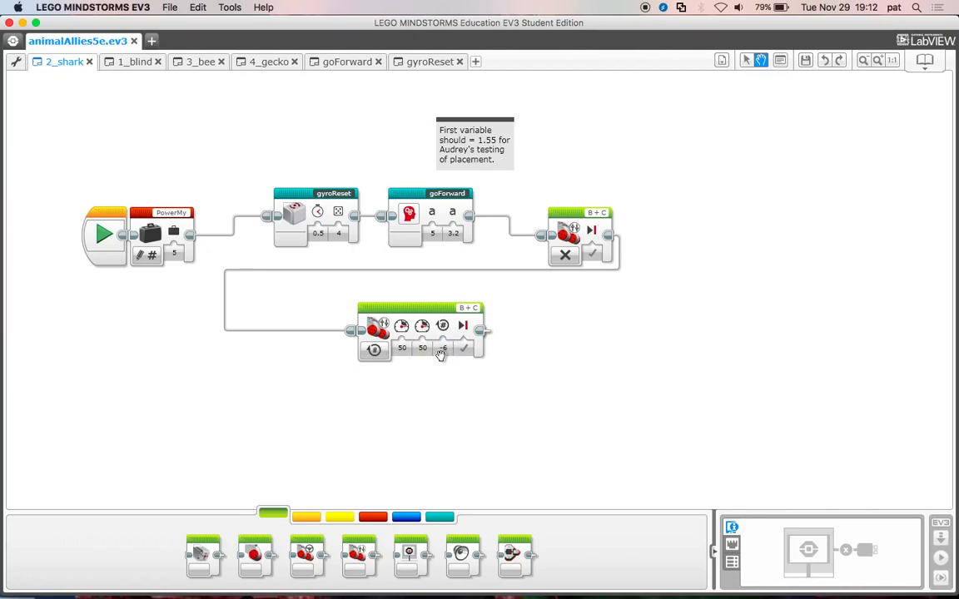
click(422, 348)
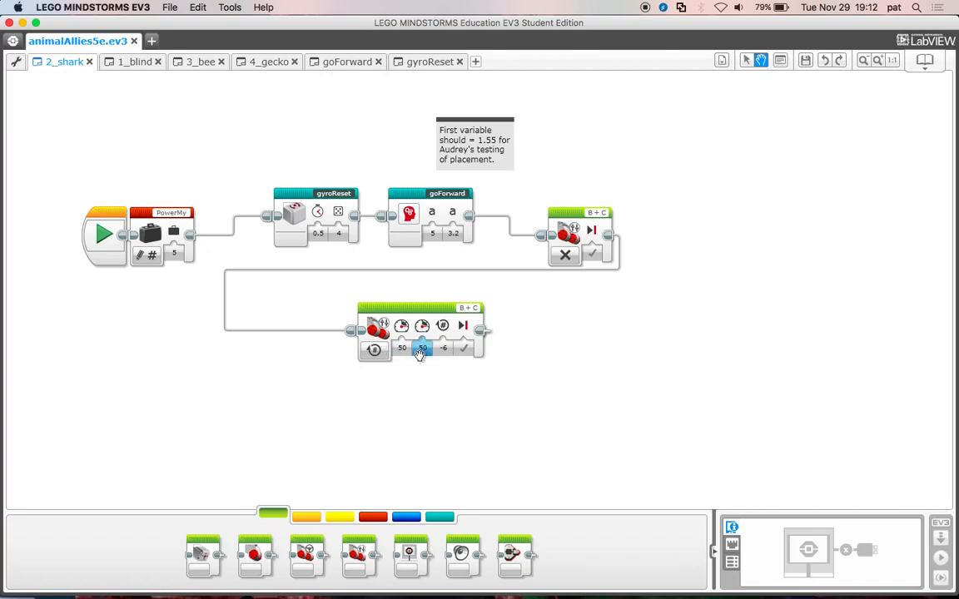